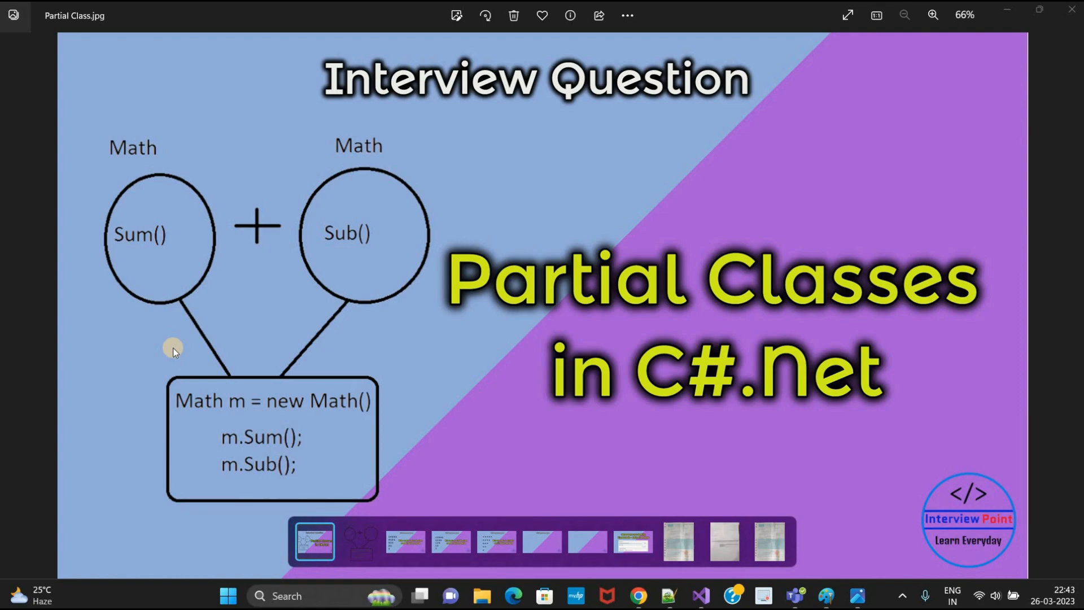
pyautogui.moveTo(524, 314)
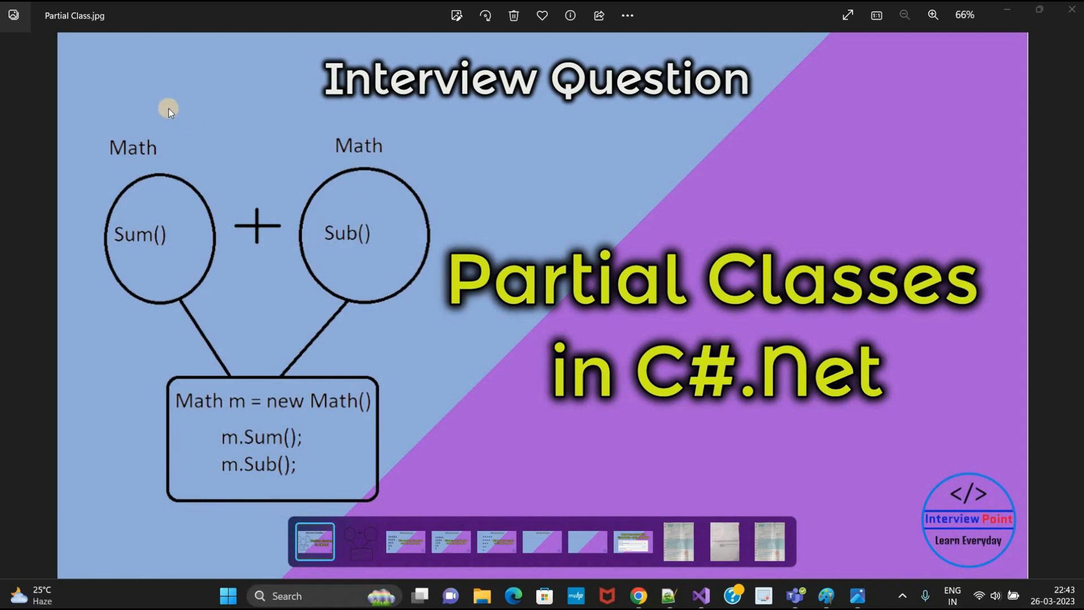
pyautogui.moveTo(93, 221)
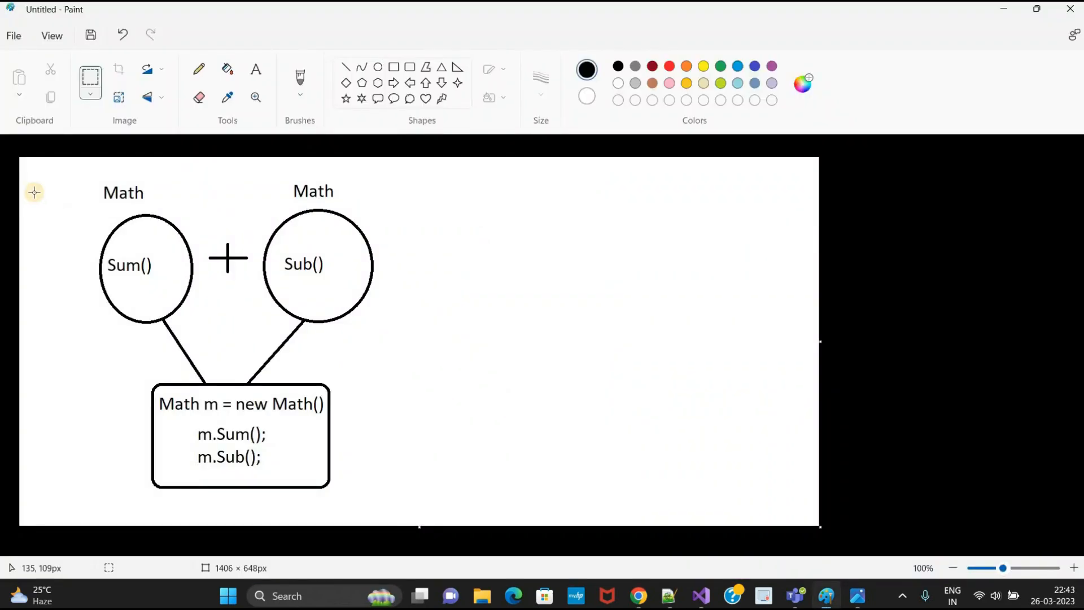
pyautogui.moveTo(74, 194)
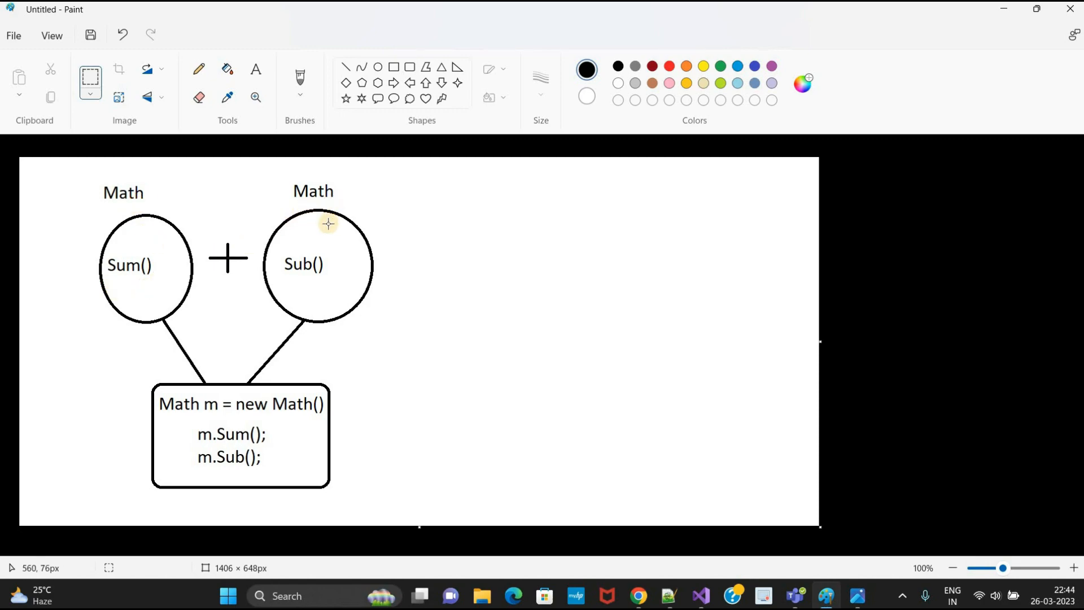
pyautogui.moveTo(286, 249)
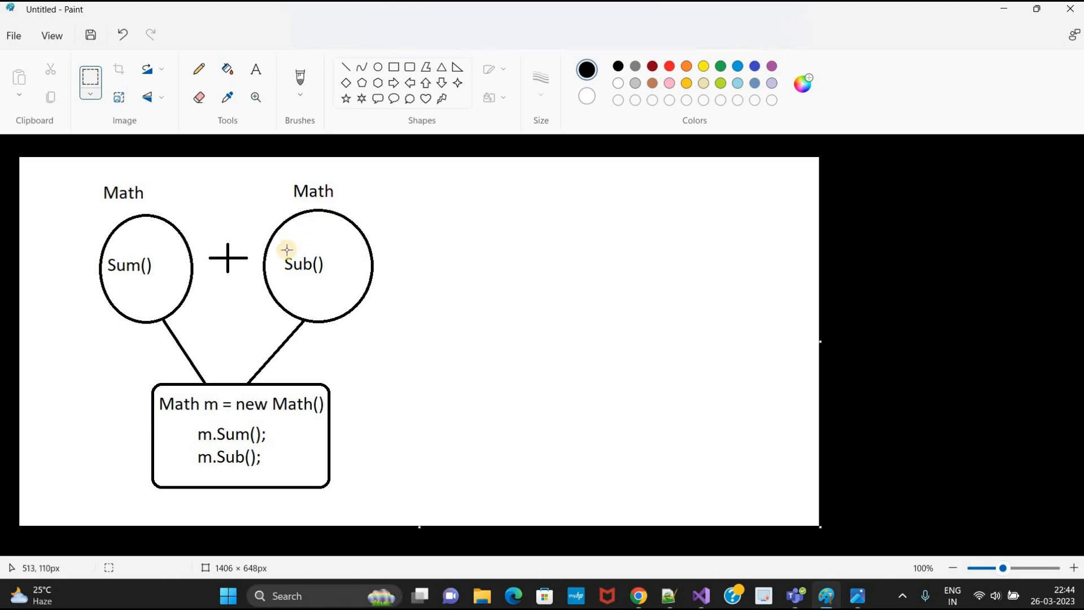
pyautogui.moveTo(331, 283)
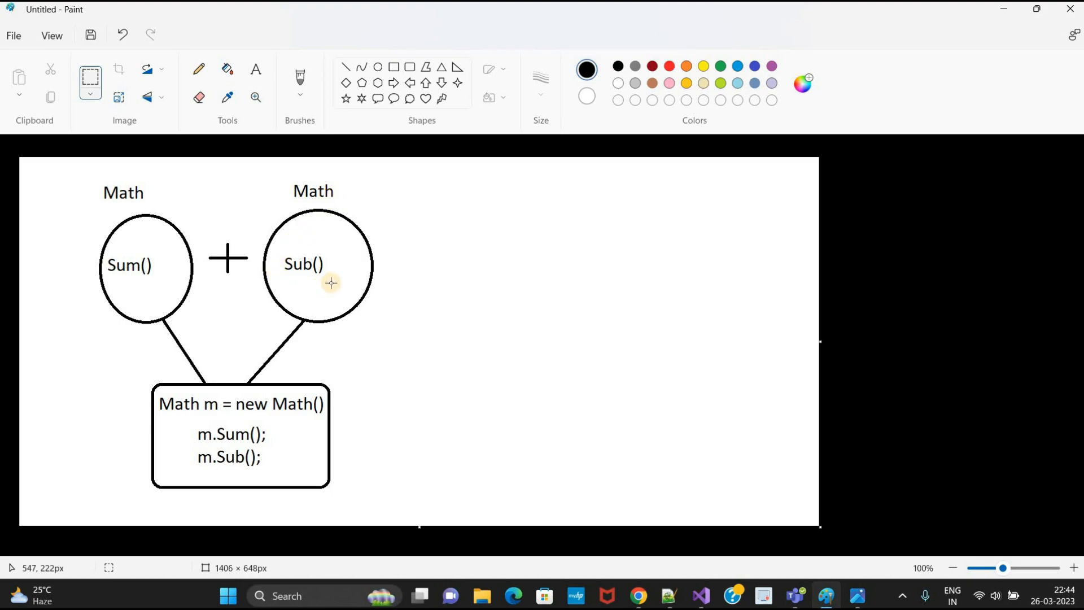
pyautogui.moveTo(343, 267)
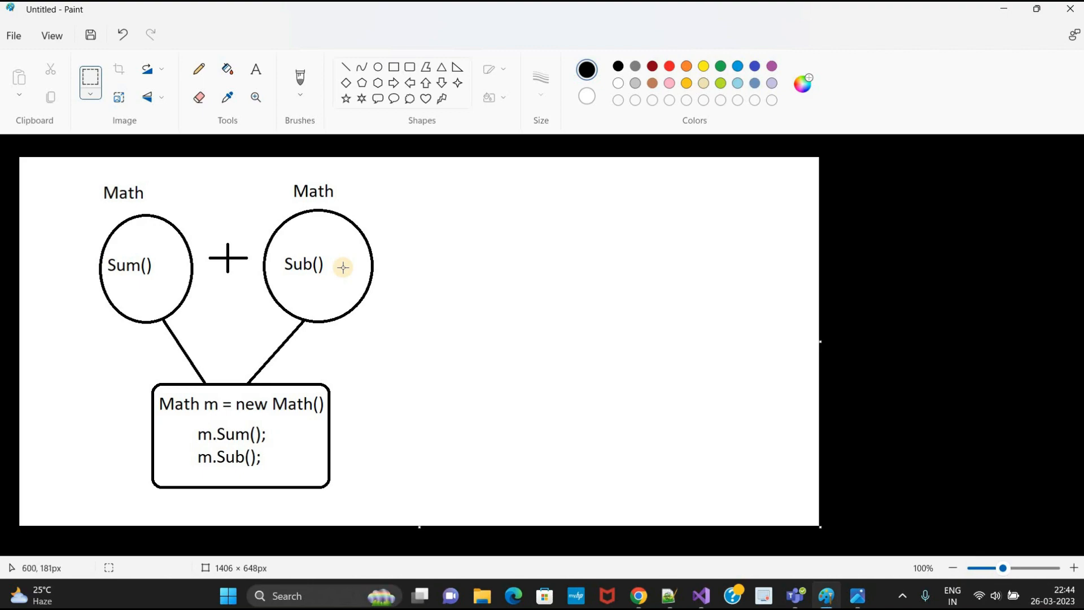
pyautogui.moveTo(166, 267)
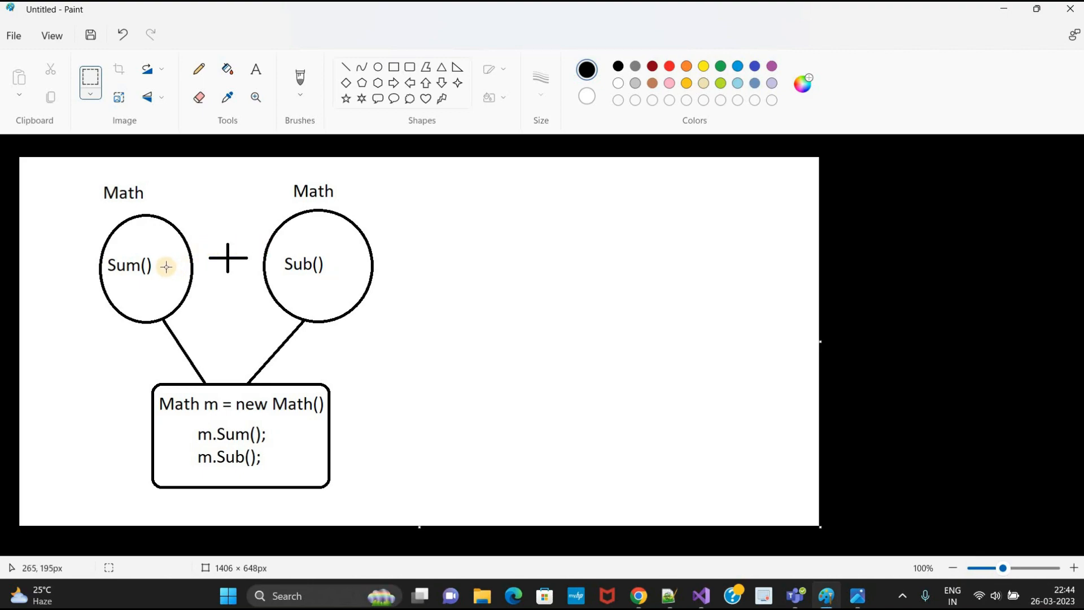
pyautogui.moveTo(166, 266)
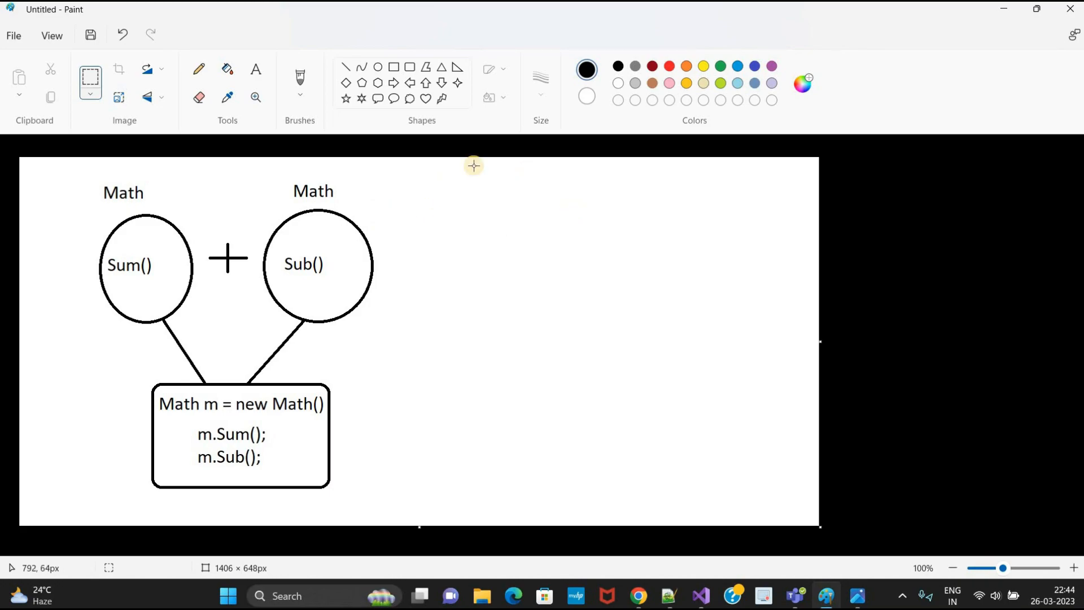
pyautogui.moveTo(166, 208)
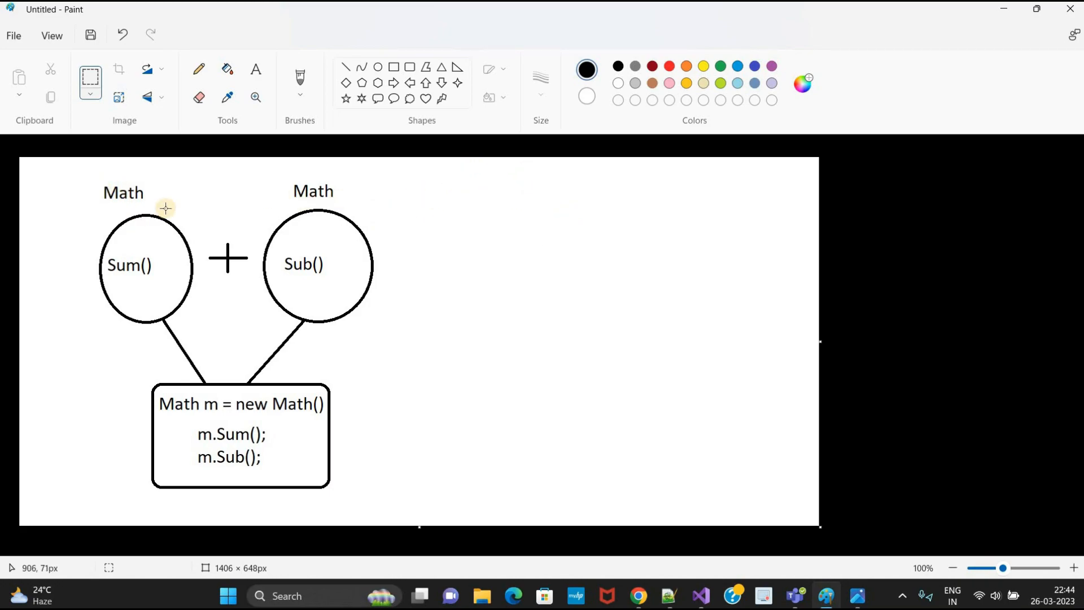
pyautogui.moveTo(209, 215)
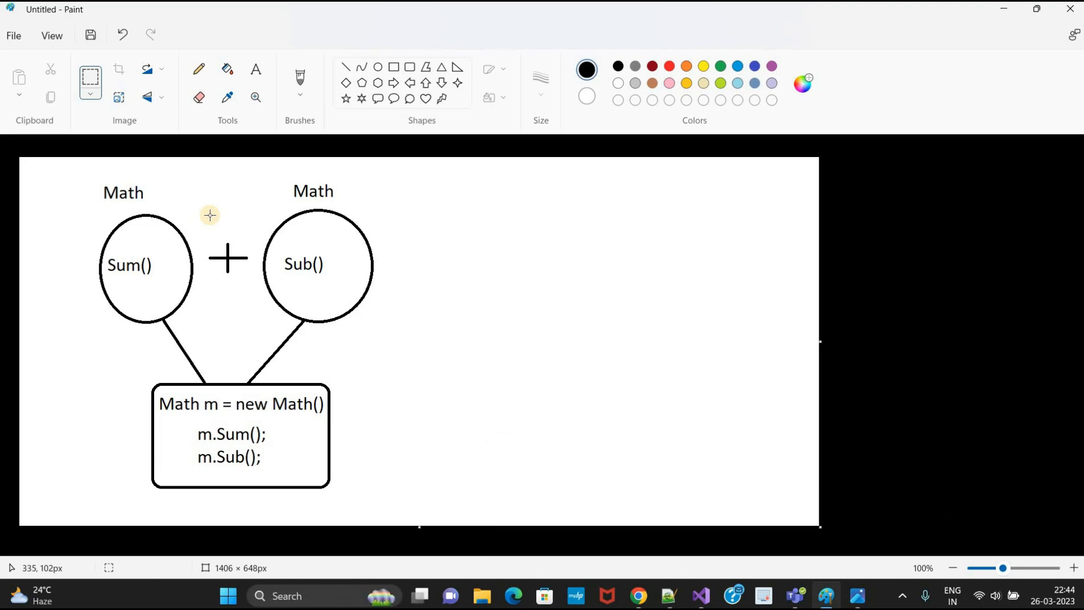
pyautogui.moveTo(353, 470)
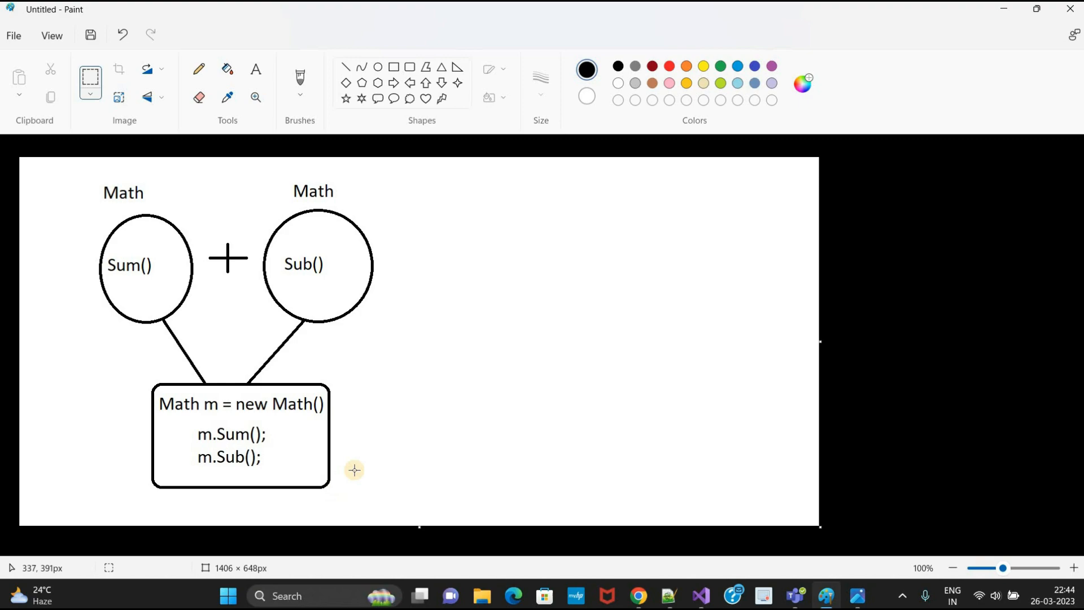
pyautogui.moveTo(361, 454)
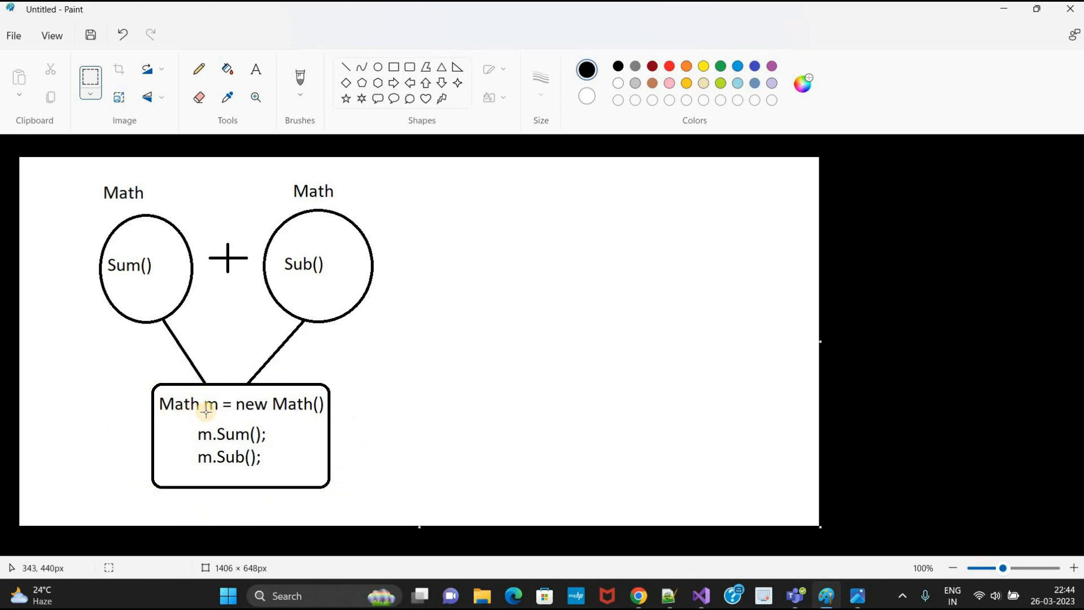
pyautogui.moveTo(131, 262)
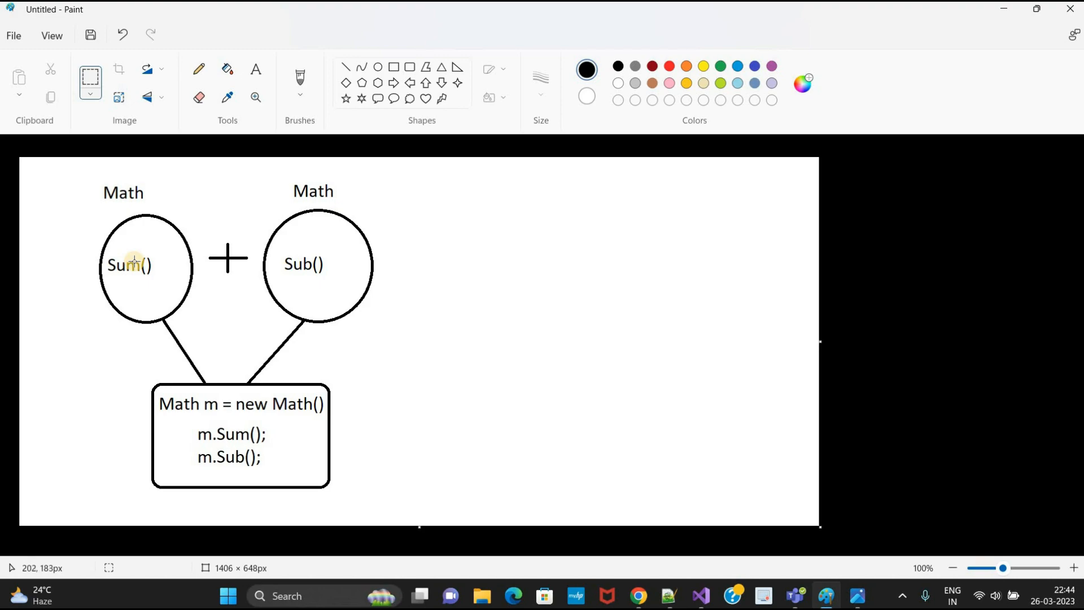
pyautogui.moveTo(141, 204)
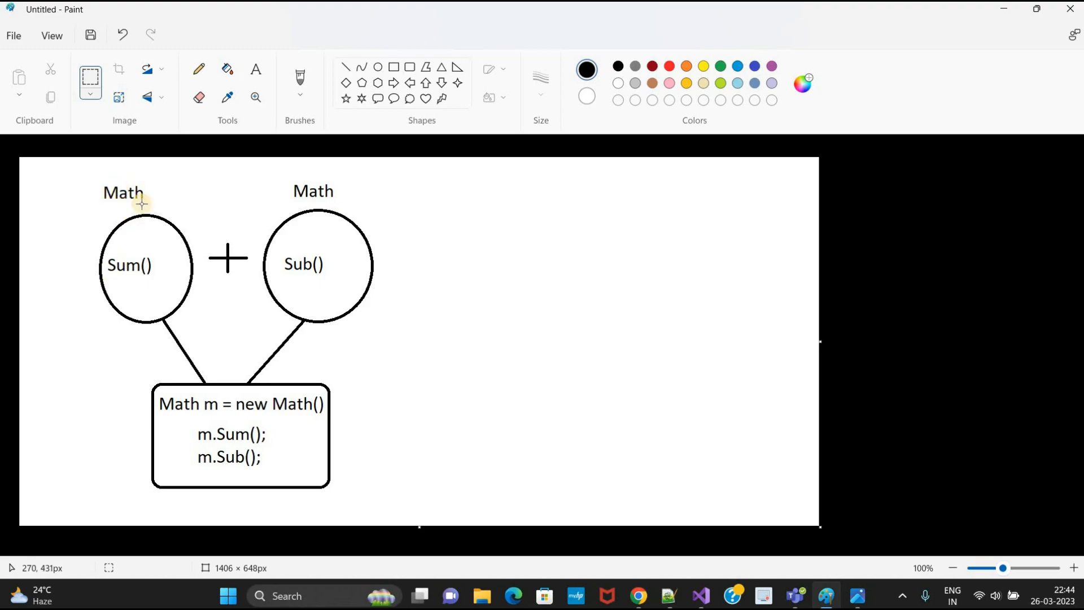
pyautogui.moveTo(208, 404)
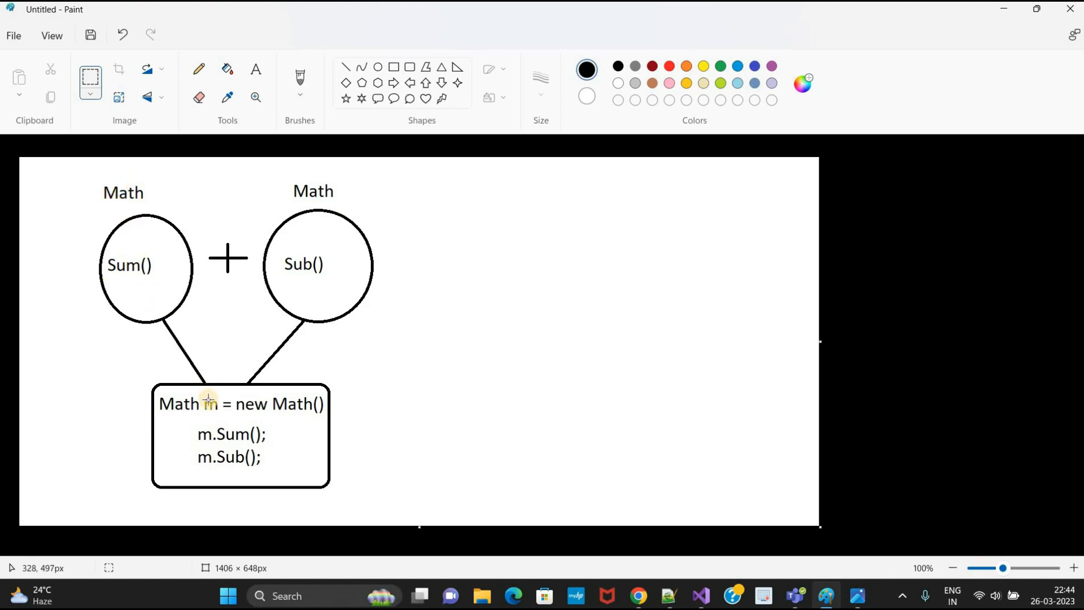
pyautogui.moveTo(441, 299)
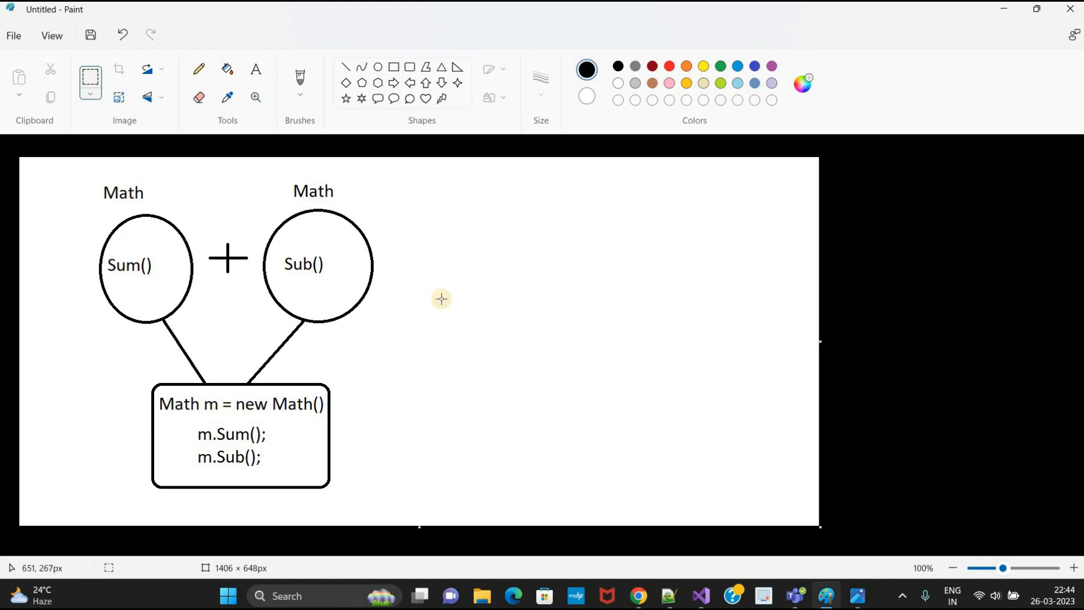
pyautogui.moveTo(489, 186)
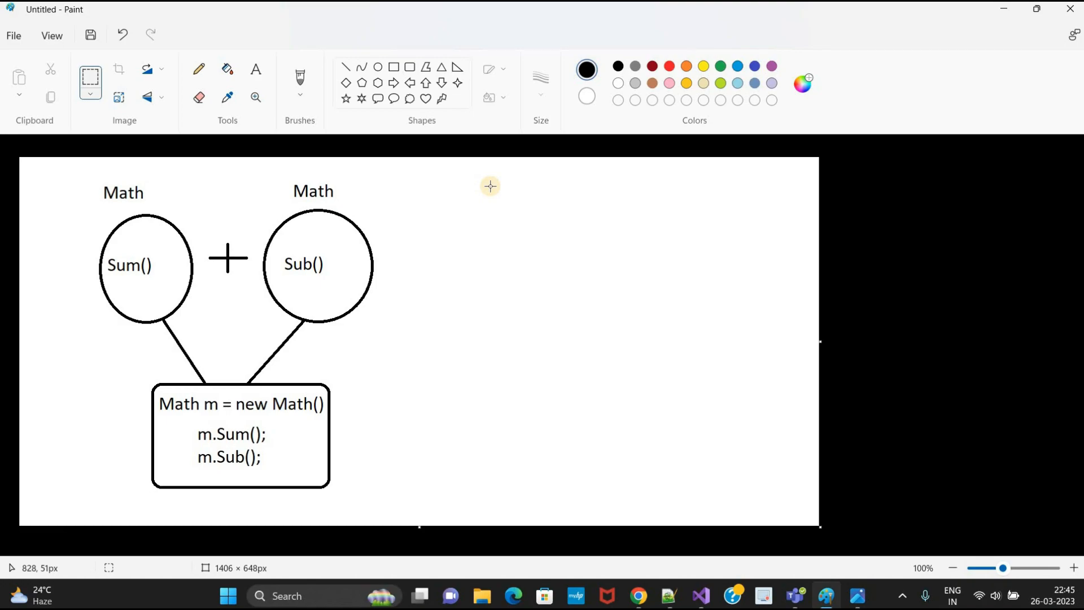
pyautogui.moveTo(451, 234)
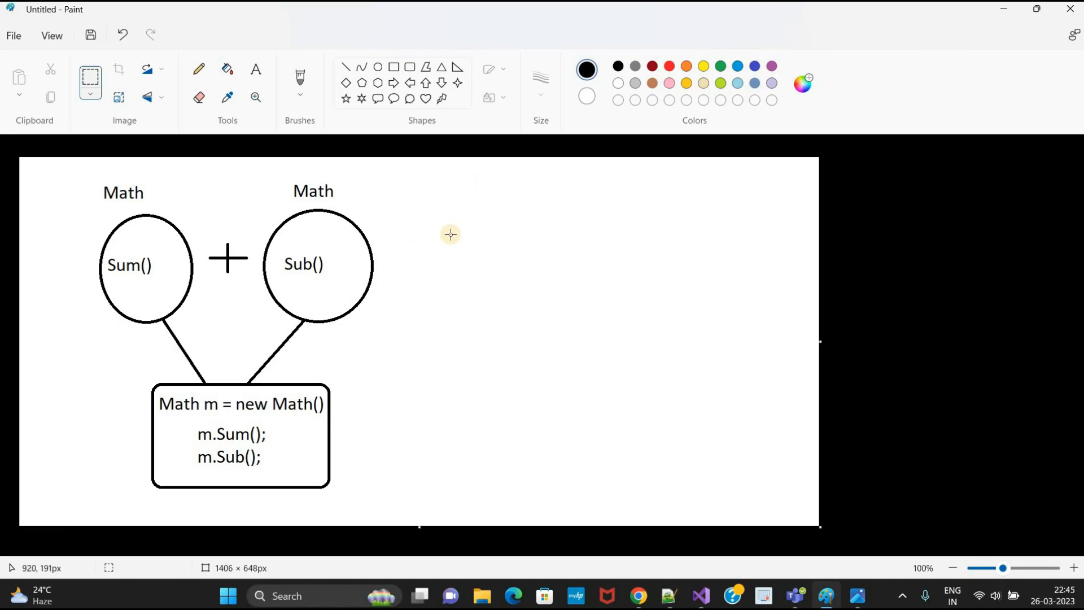
pyautogui.moveTo(711, 528)
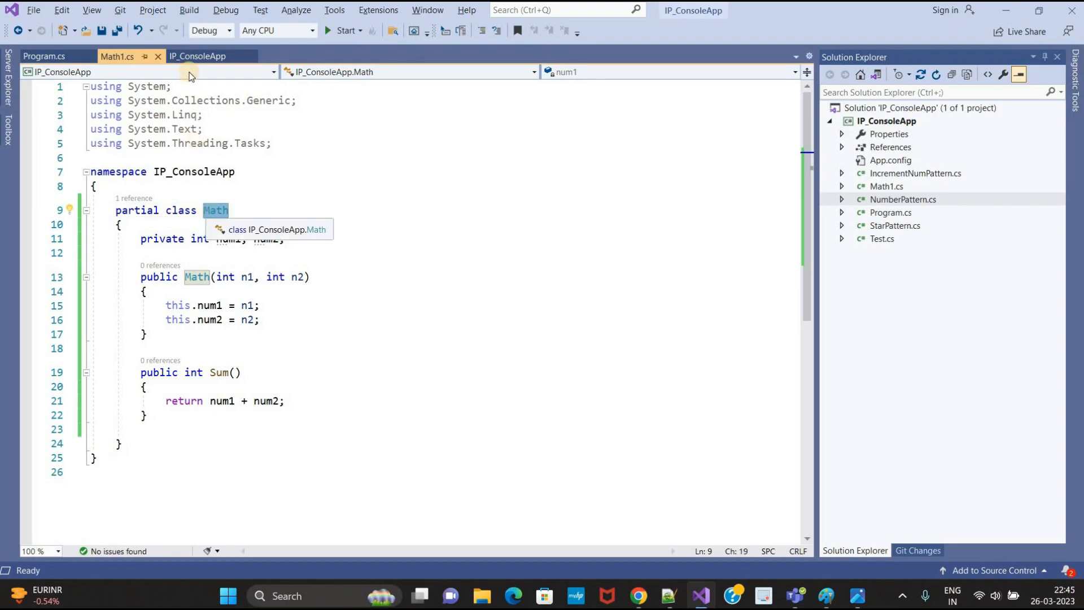
pyautogui.moveTo(197, 176)
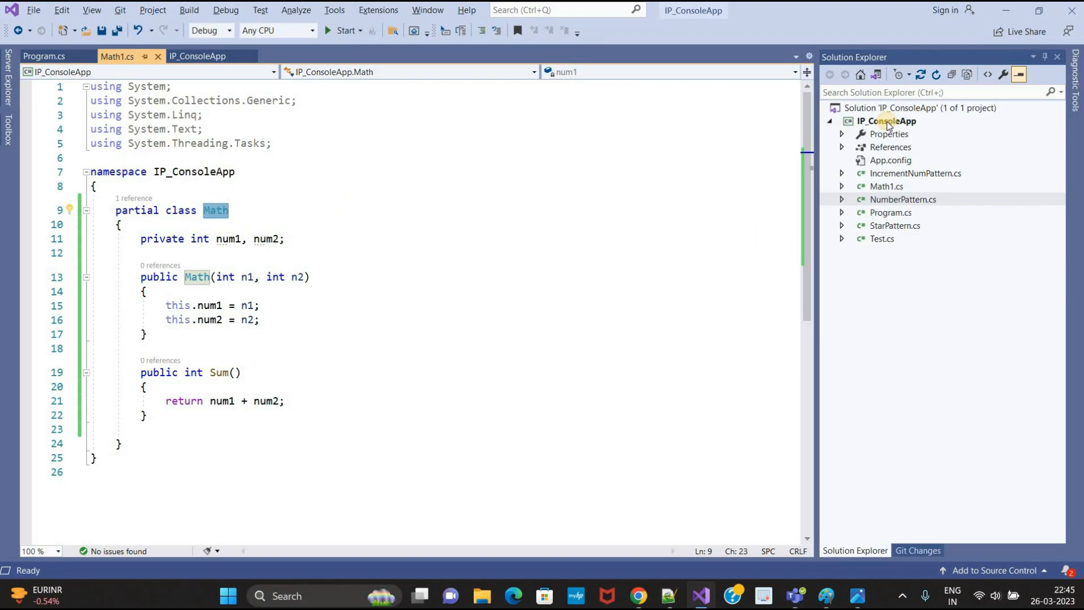
# Add a new class file named Math2 to the IP_ConsoleApp project
pyautogui.rightClick(884, 121)
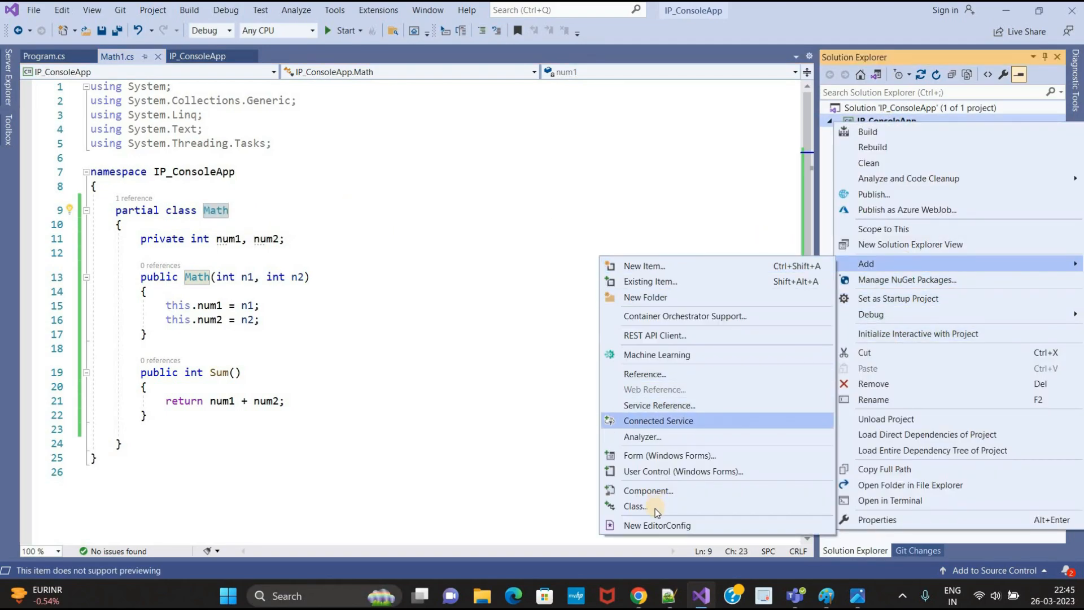
pyautogui.click(634, 505)
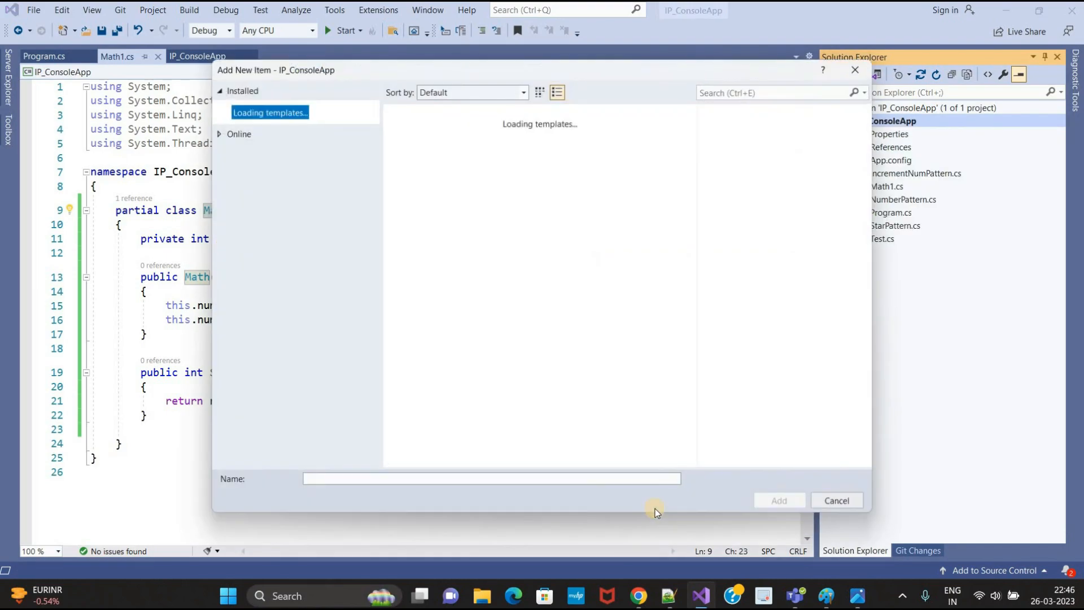
pyautogui.write('Math2')
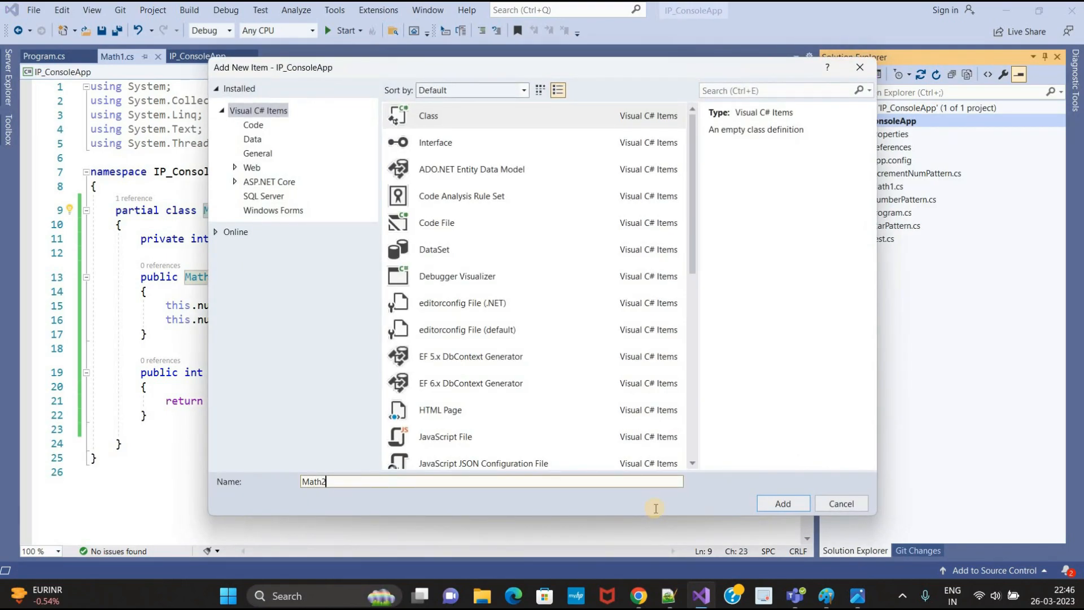
pyautogui.click(783, 503)
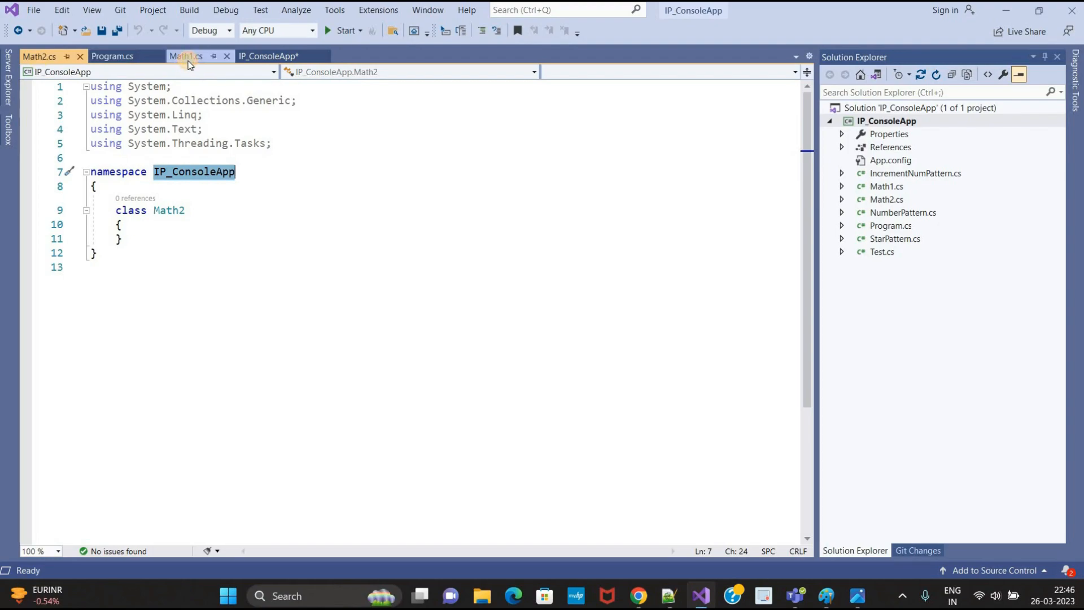
# Check the Math1.cs declaration, then declare Math2.cs as partial class Math
pyautogui.click(192, 56)
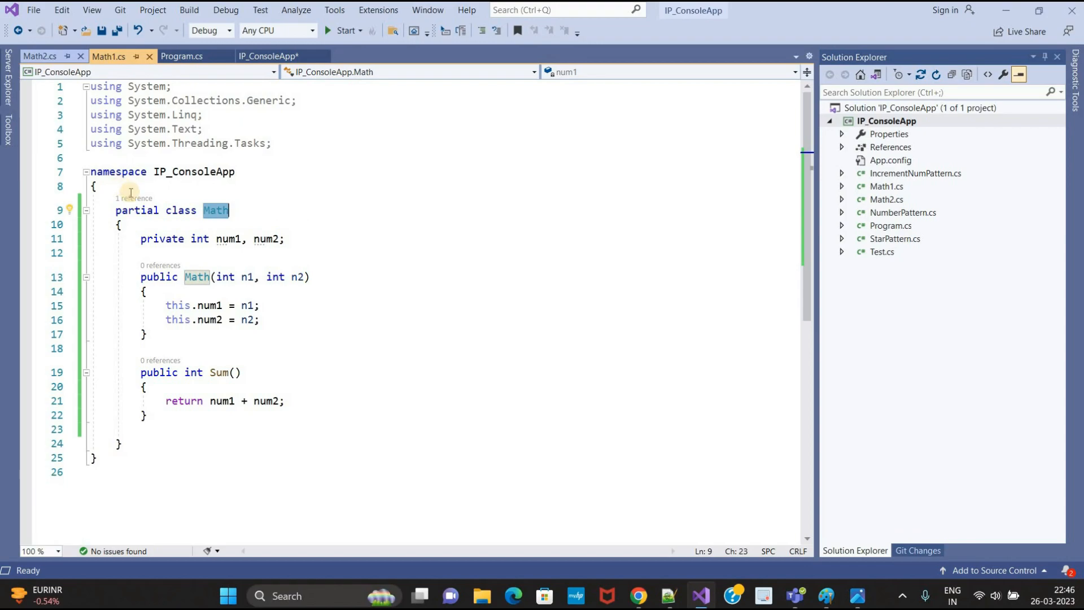
pyautogui.click(35, 56)
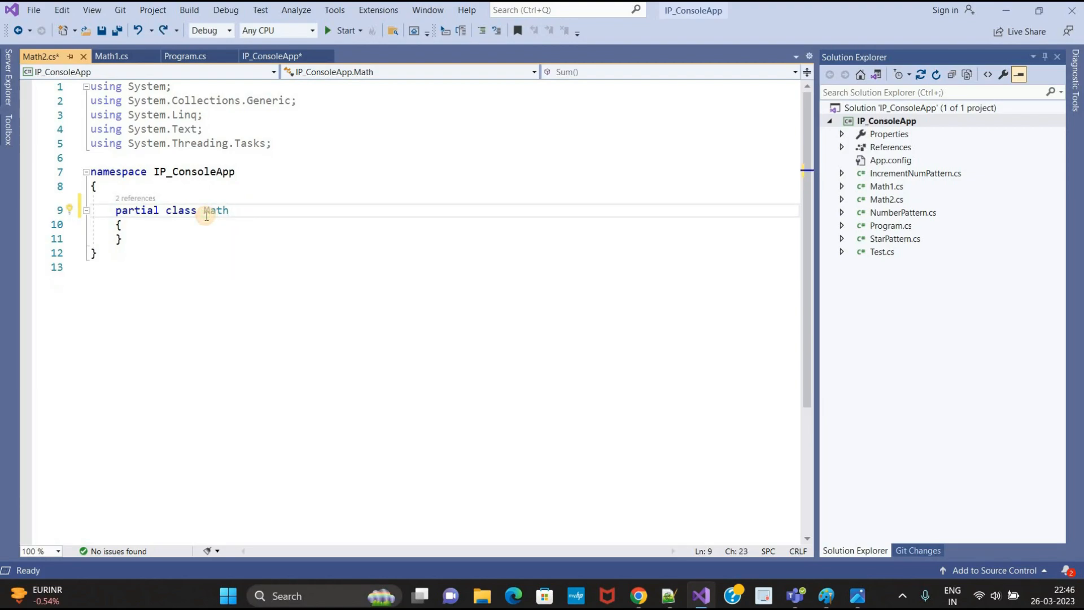
# Write a Sub() method returning num1 - num2 in Math2.cs
pyautogui.click(111, 57)
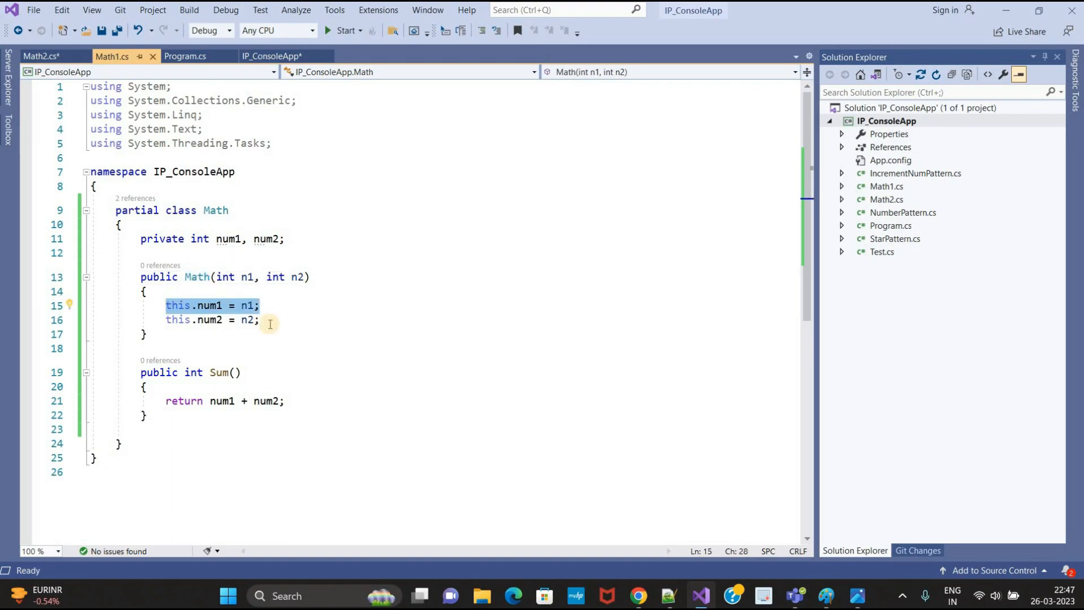
pyautogui.moveTo(253, 303)
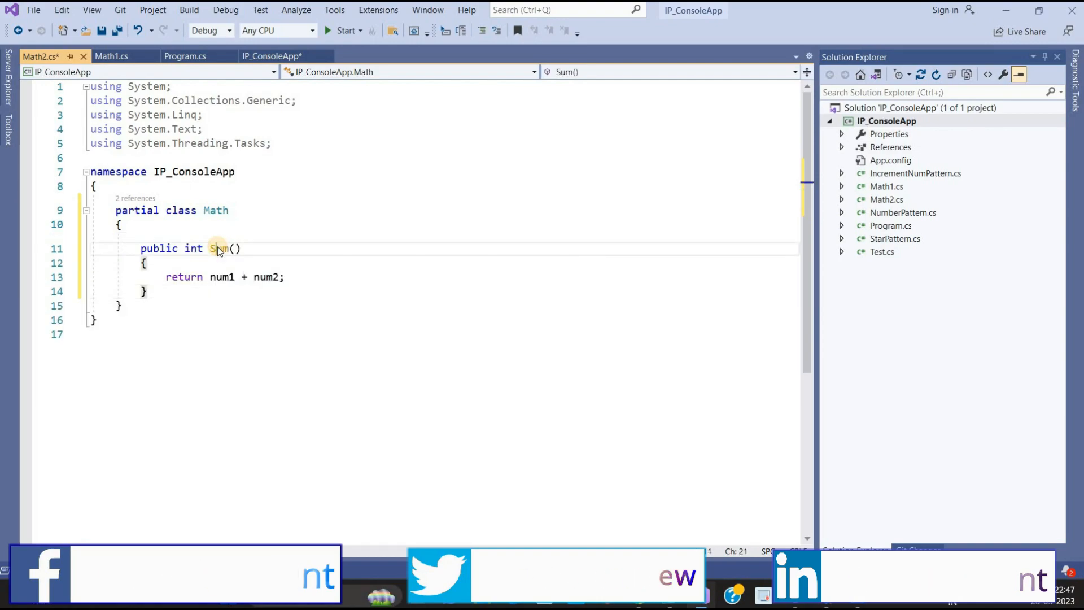
pyautogui.write('Sub')
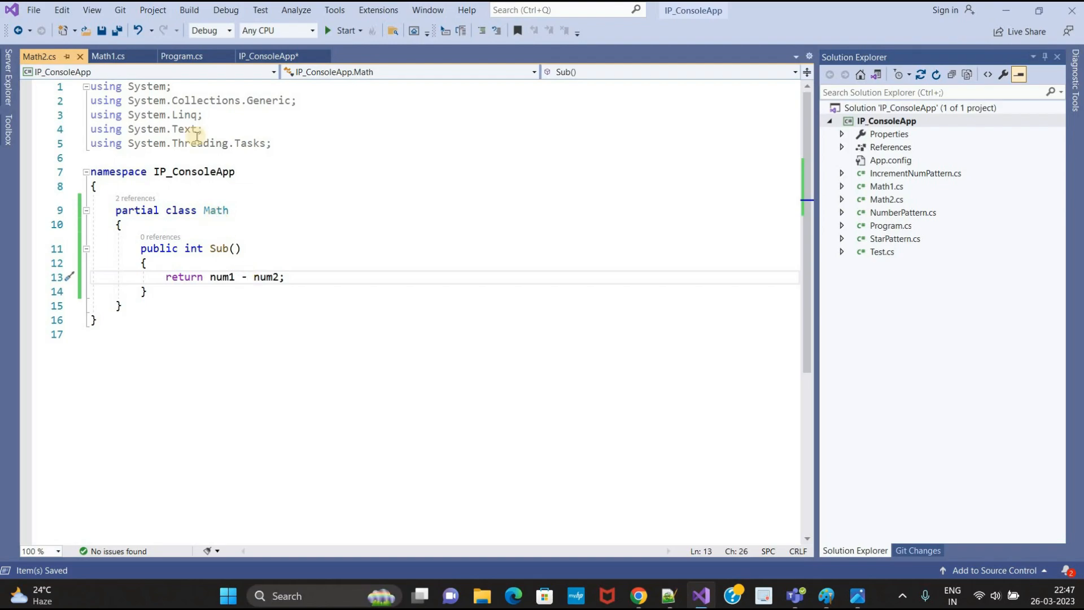
pyautogui.click(110, 56)
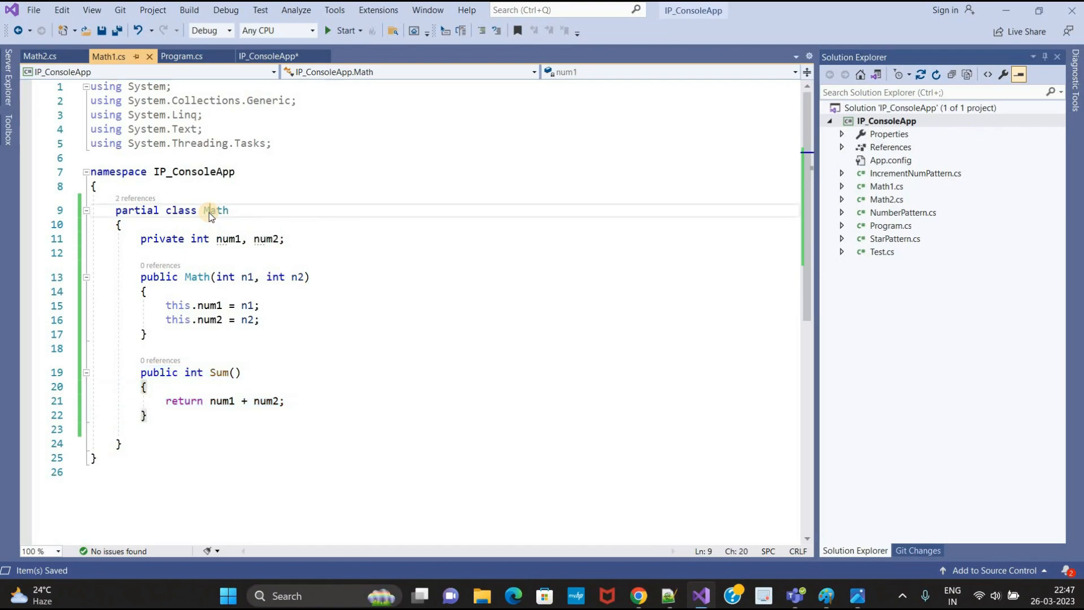
# Select the Math class name, view Math2.cs, and return to Math1.cs
pyautogui.doubleClick(215, 210)
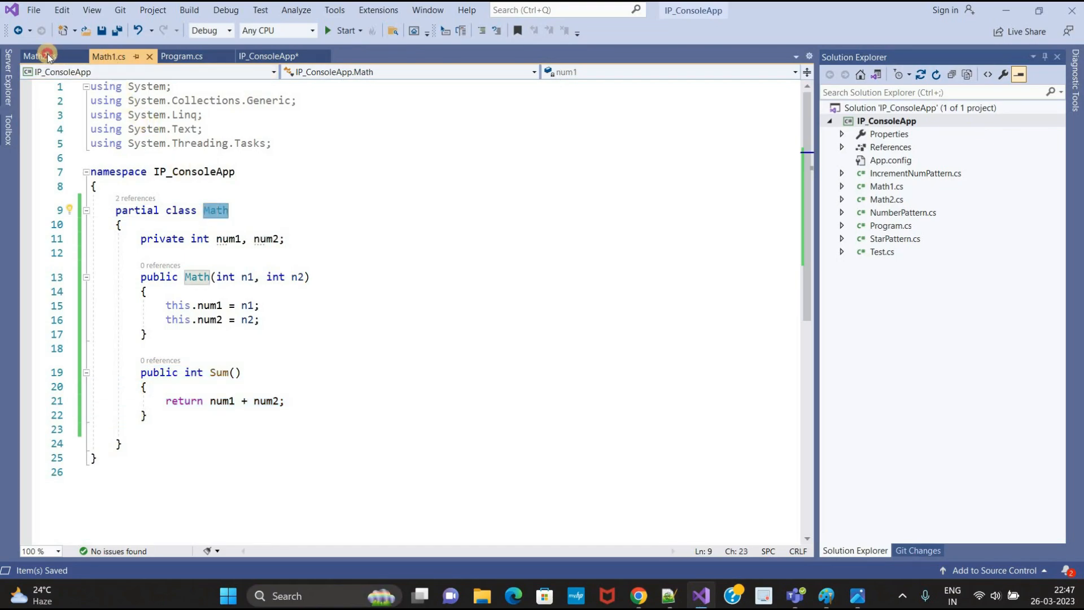
pyautogui.click(35, 55)
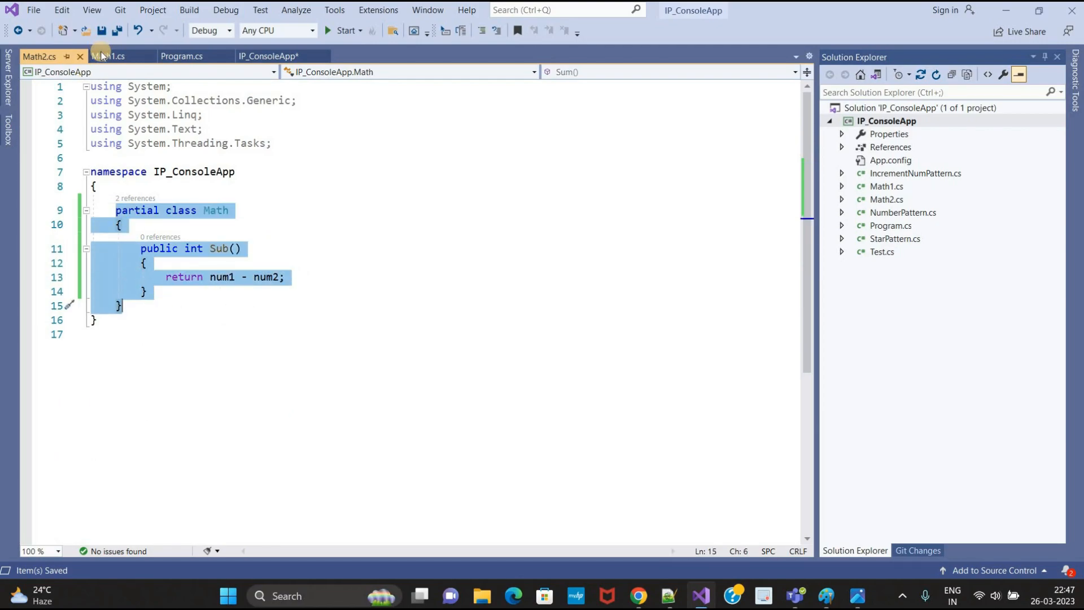
pyautogui.click(107, 56)
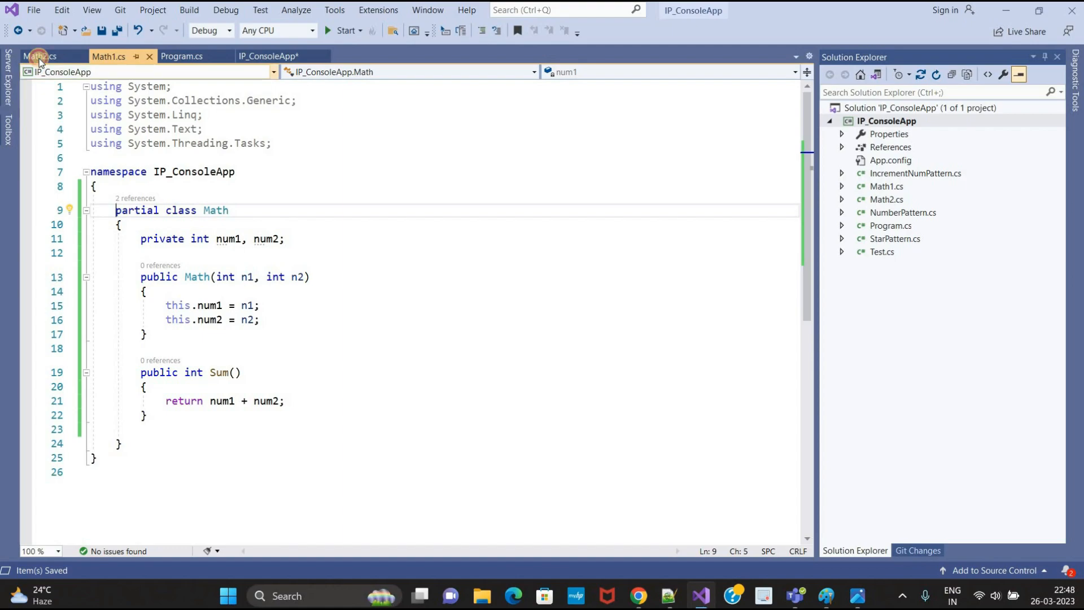
# In Program.cs Main, create Math obj = new Math(10, 5) and call obj.Sum() and obj.Sub()
pyautogui.click(186, 56)
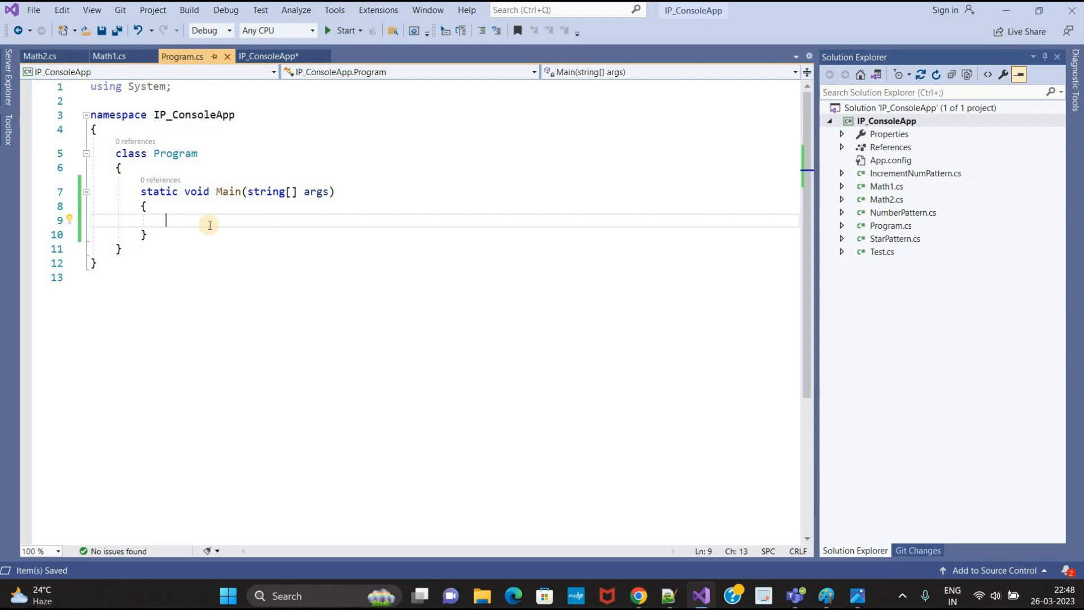
pyautogui.write('Math')
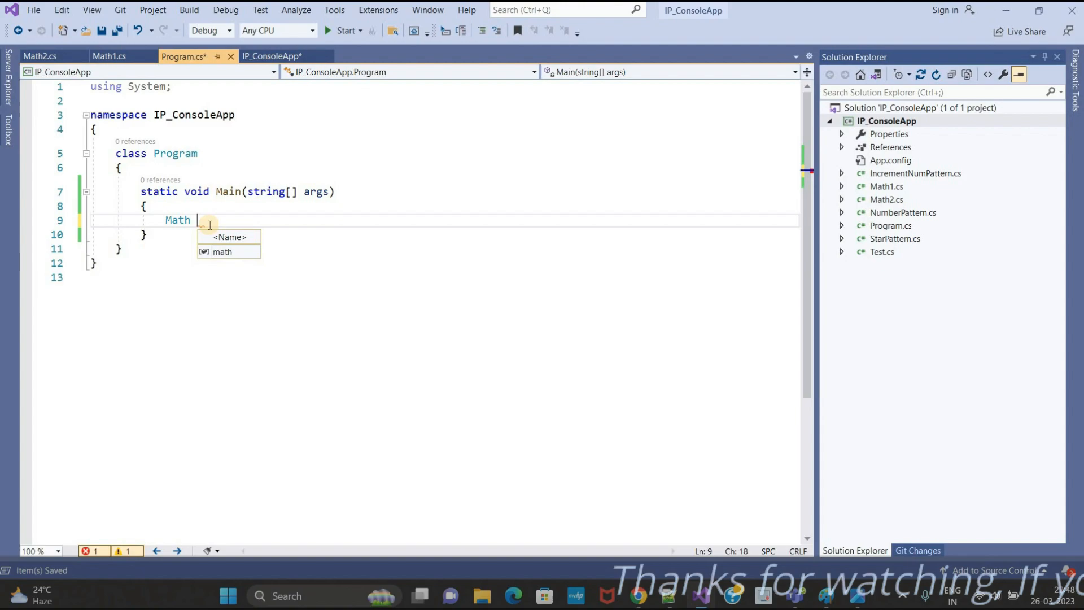
pyautogui.write('obj = new Math()')
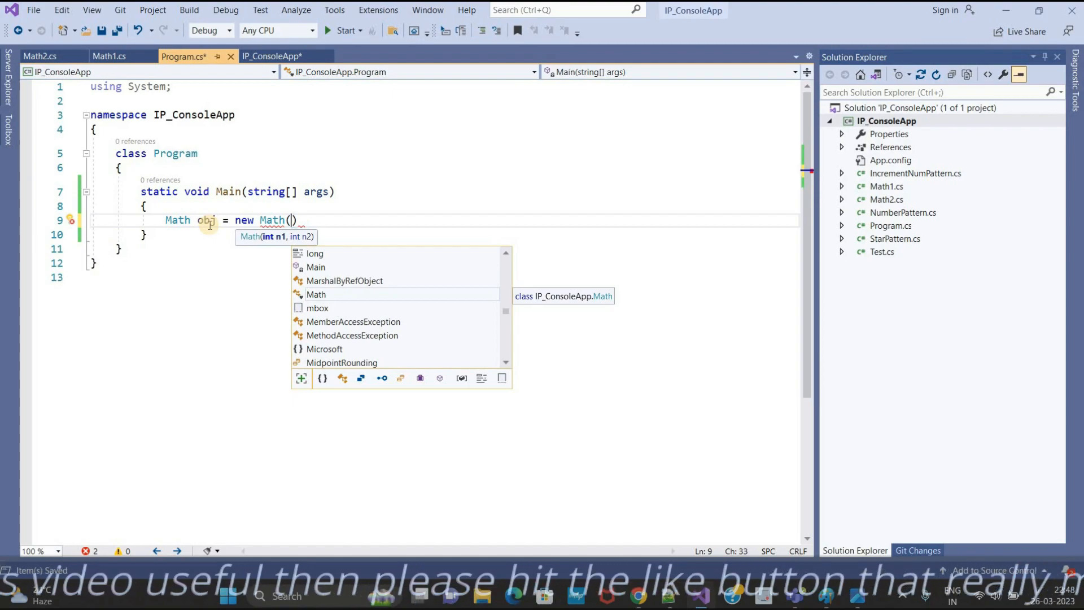
pyautogui.write('10')
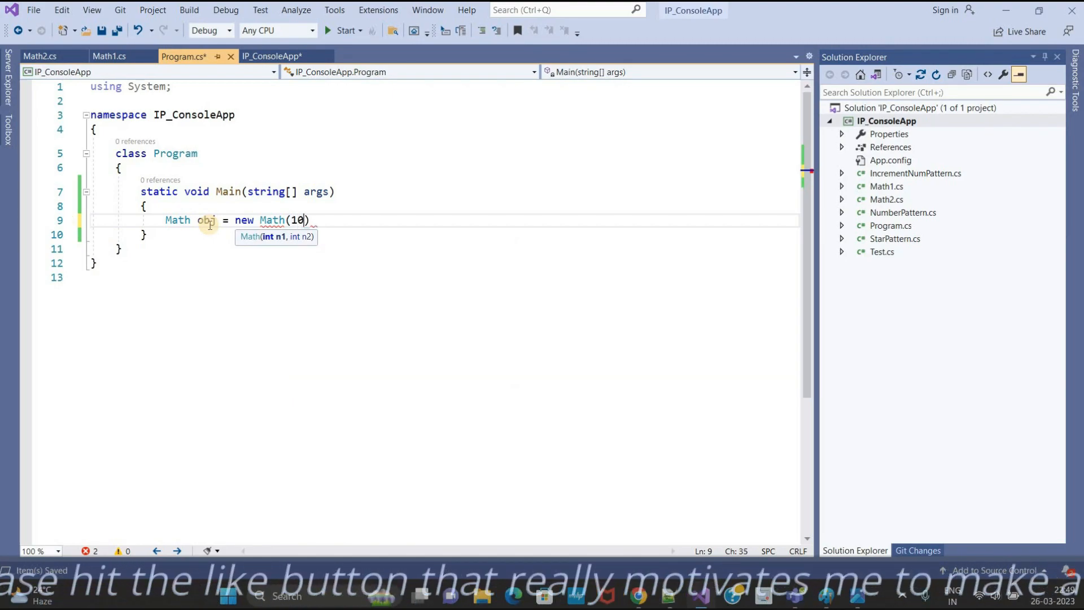
pyautogui.write(', 5')
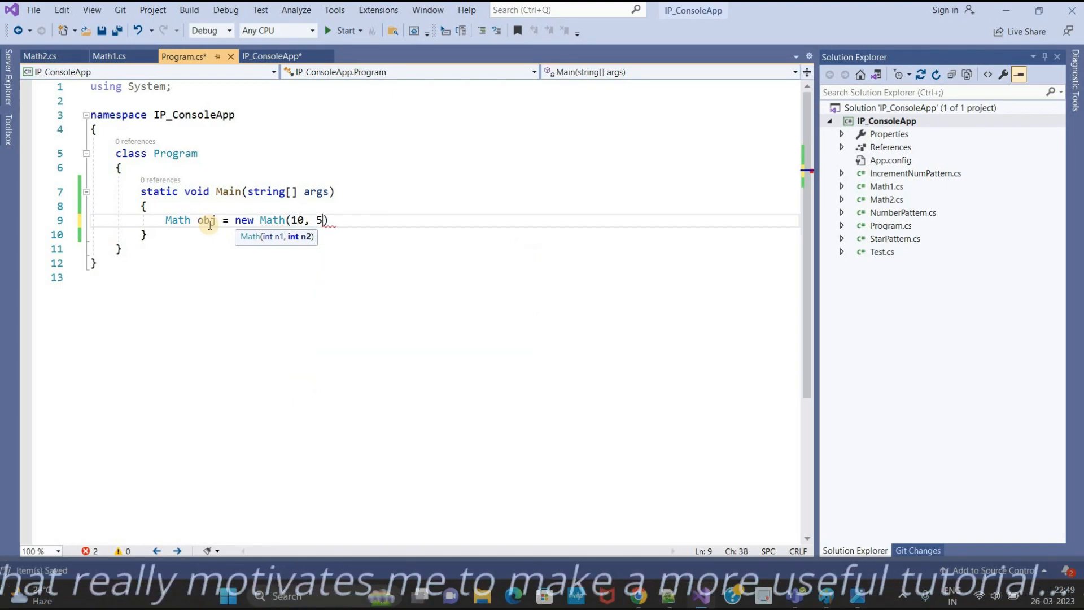
pyautogui.press('Enter')
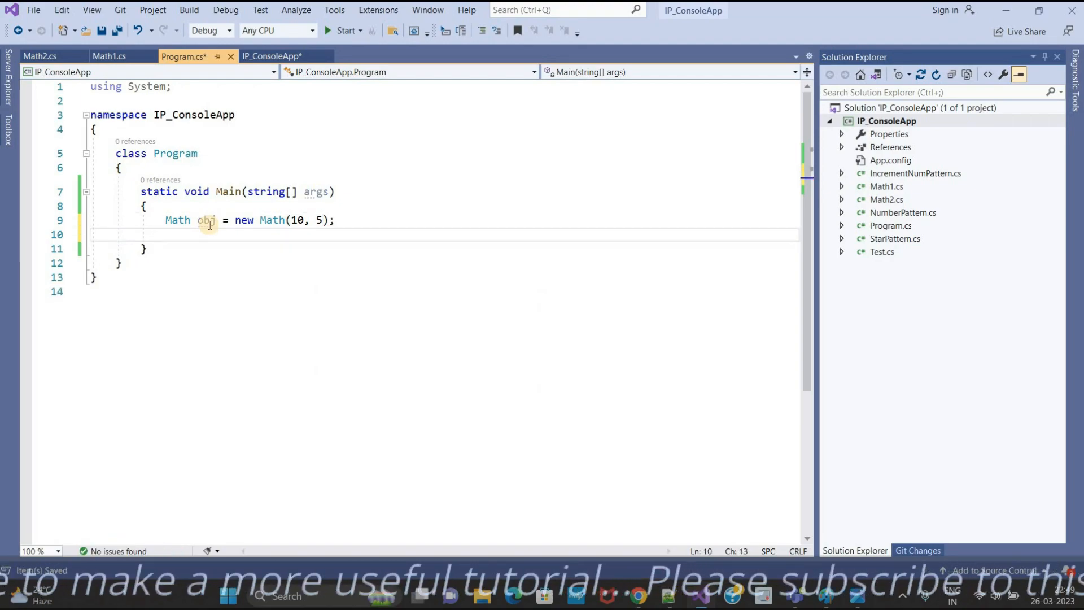
pyautogui.write('obj.Sum();')
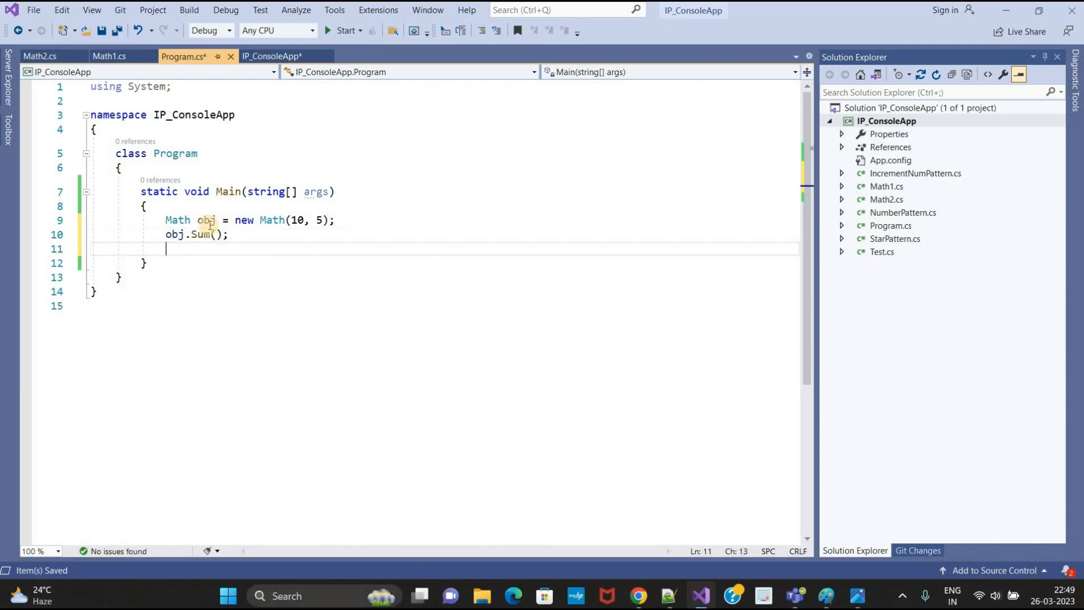
pyautogui.write('obj.')
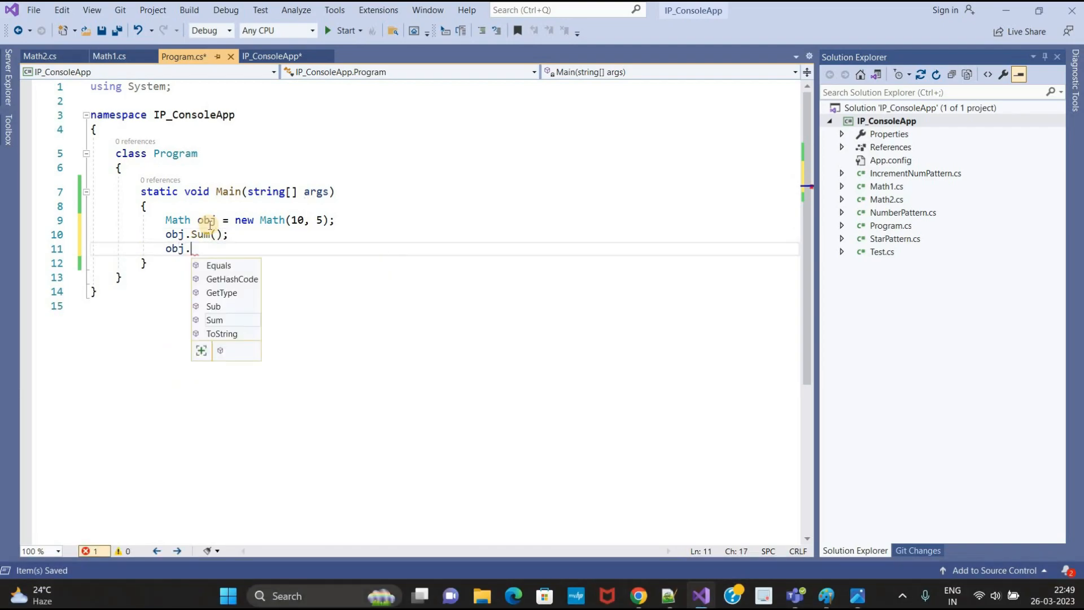
pyautogui.write('Sub();')
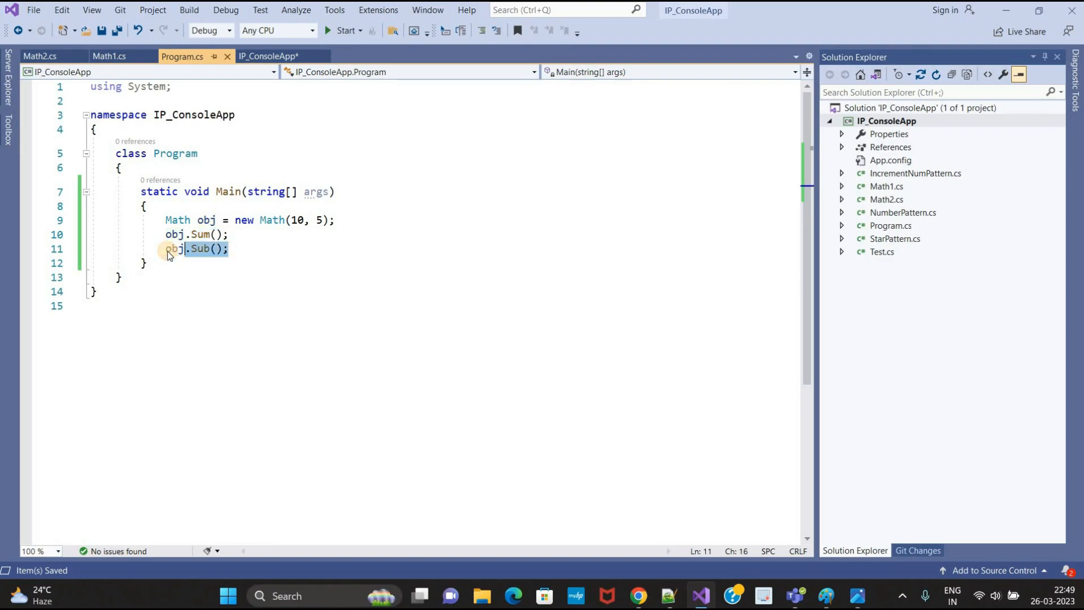
pyautogui.click(109, 56)
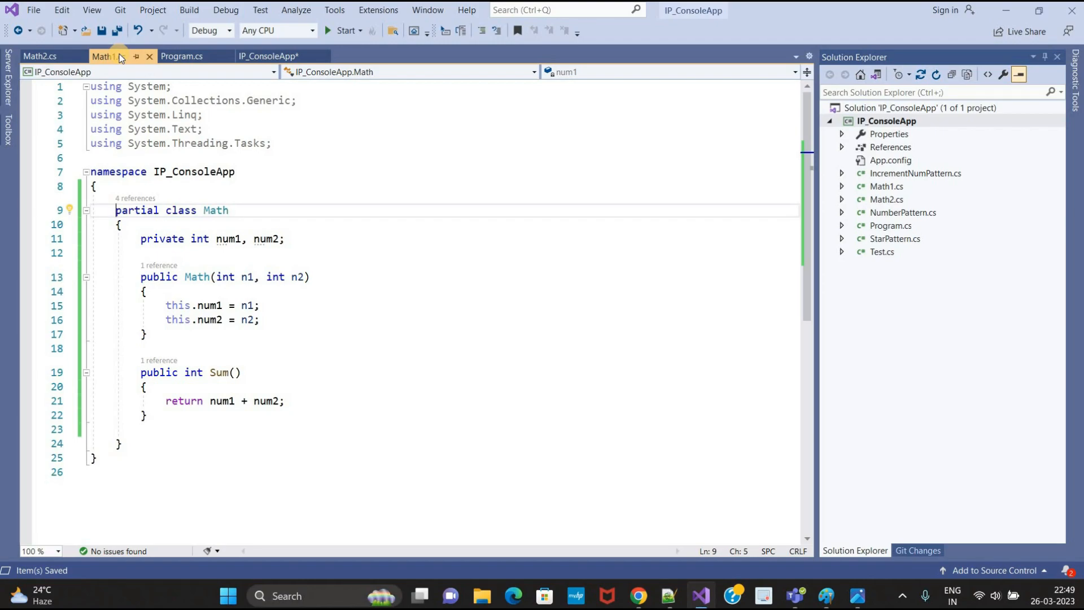
# Copy the Sum method from Math1.cs into Math2.cs below Sub
pyautogui.click(41, 56)
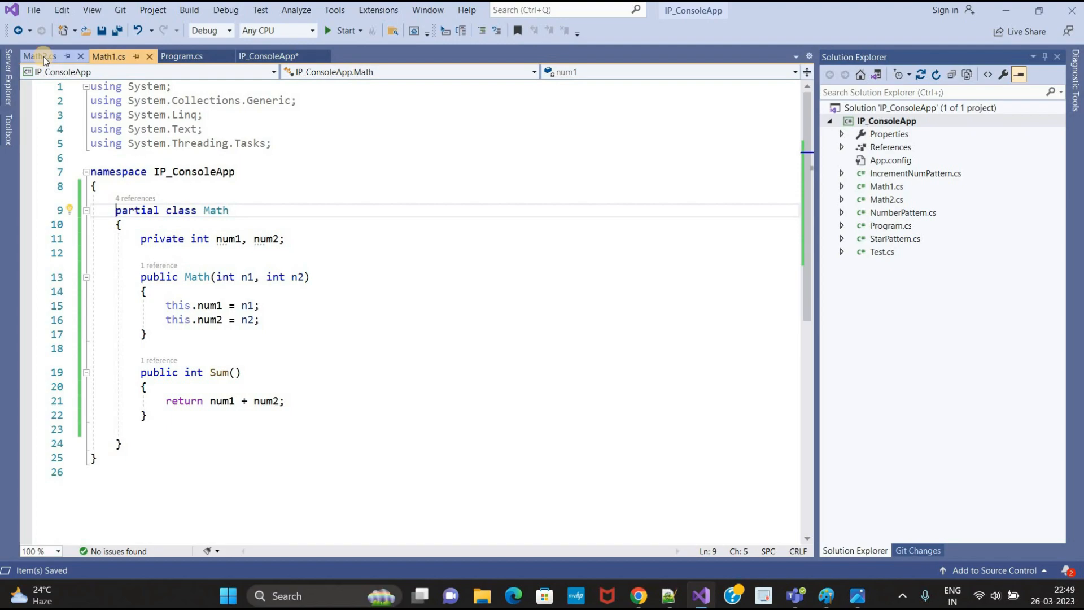
pyautogui.click(35, 56)
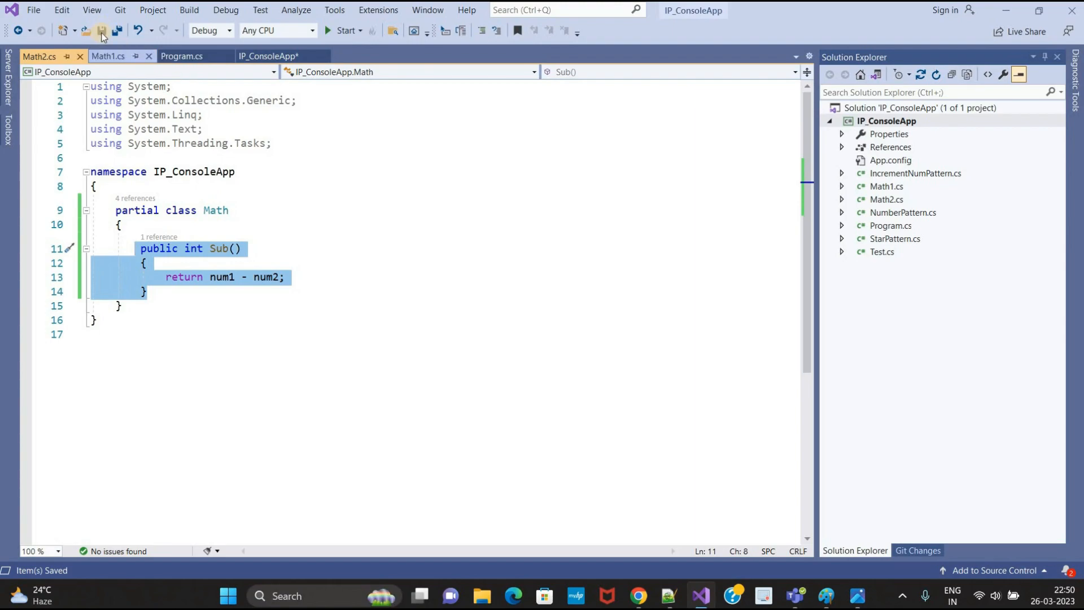
pyautogui.click(111, 56)
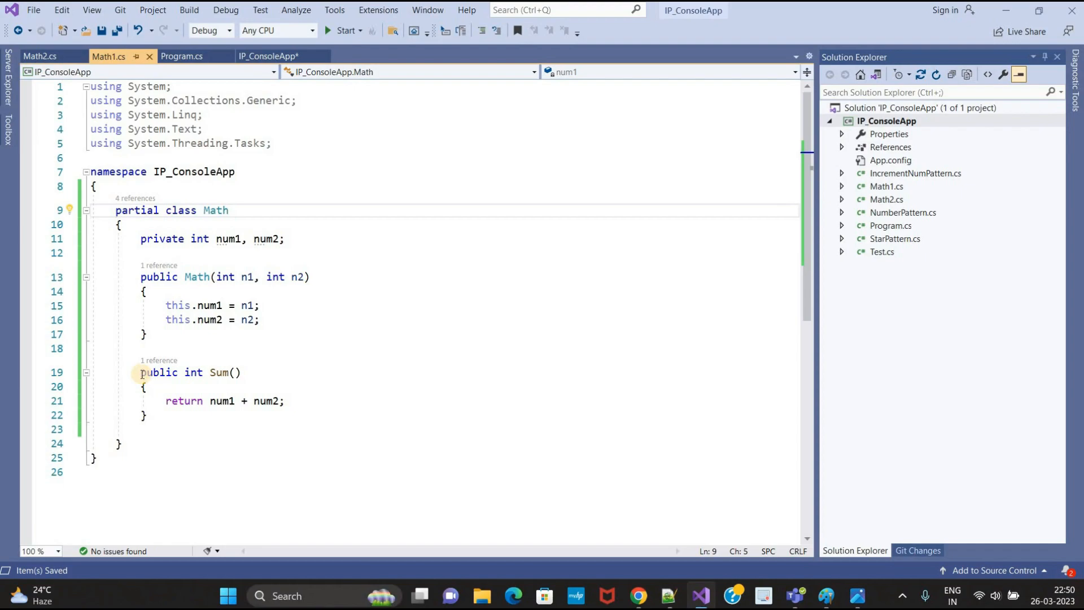
pyautogui.moveTo(140, 372); pyautogui.dragTo(147, 415)
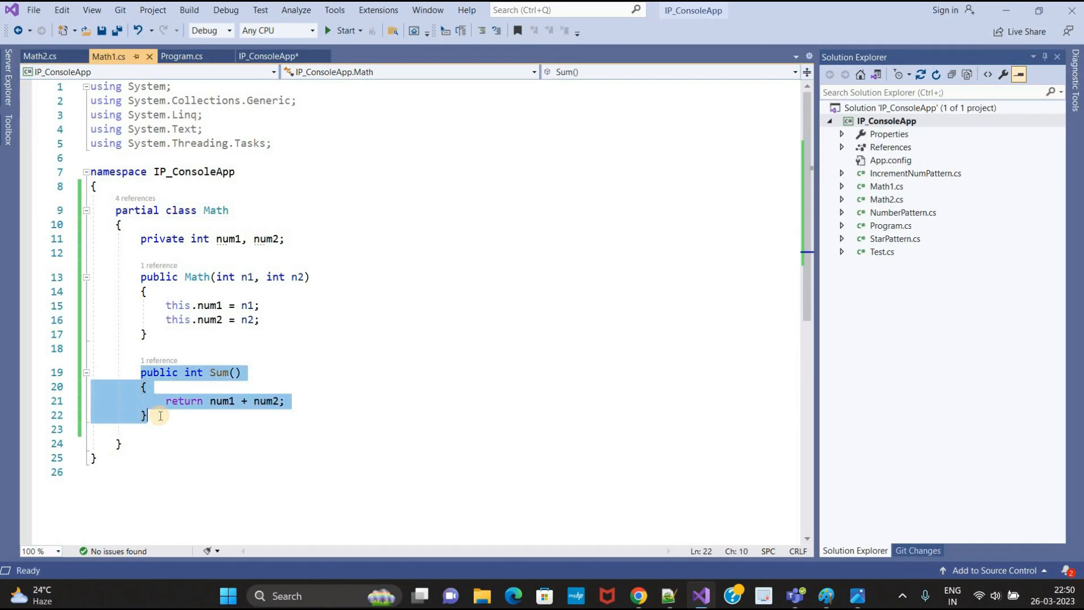
pyautogui.click(33, 55)
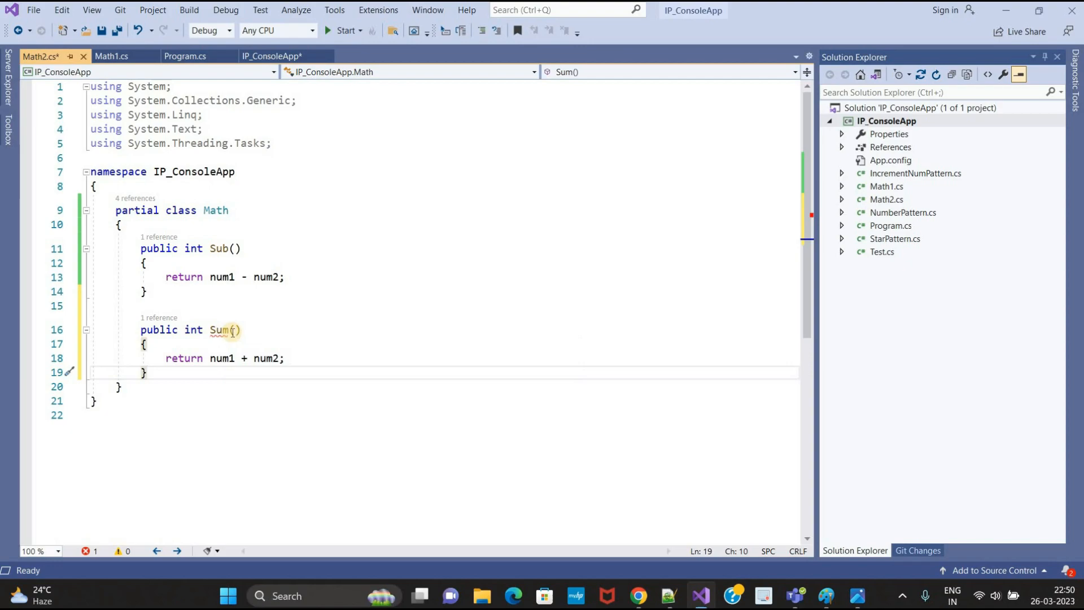
pyautogui.moveTo(220, 330)
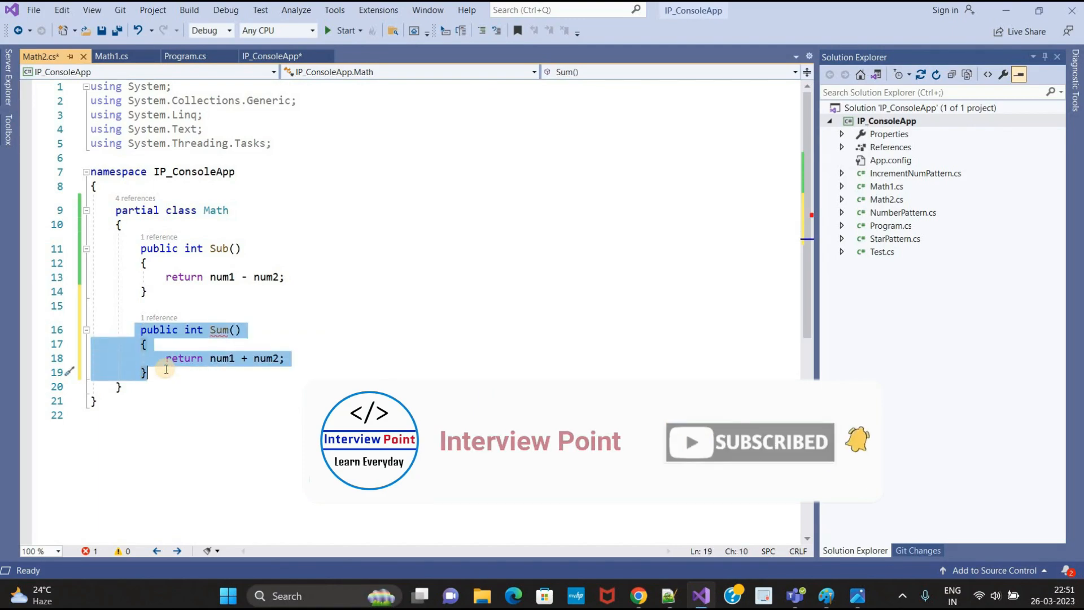
# Start the app from Program.cs so it prints Sum : 15 and Sub : 5
pyautogui.click(184, 56)
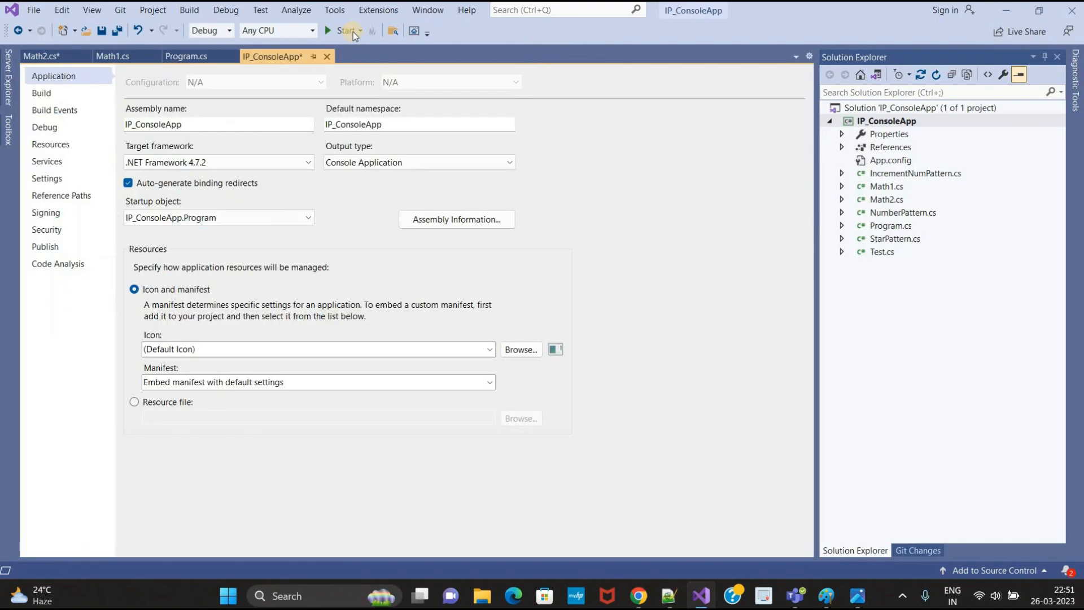
pyautogui.click(338, 30)
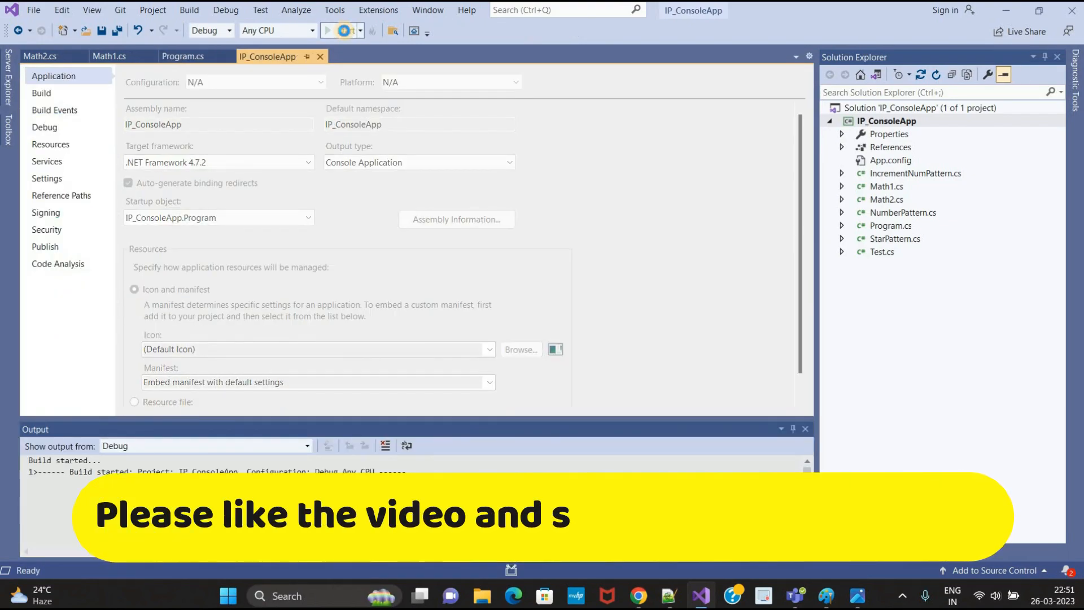
pyautogui.click(338, 31)
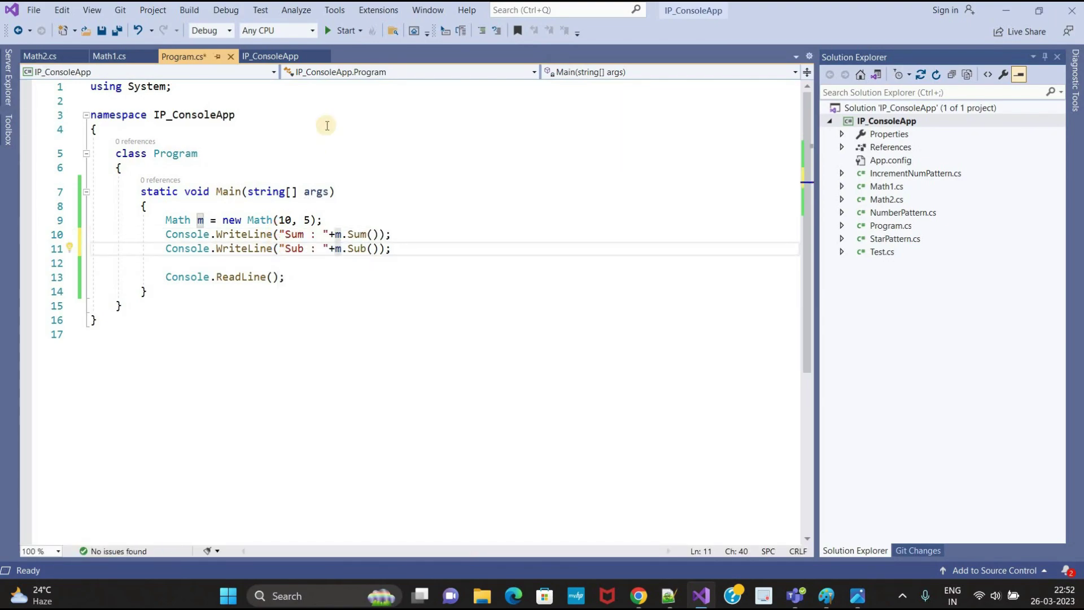
pyautogui.click(342, 31)
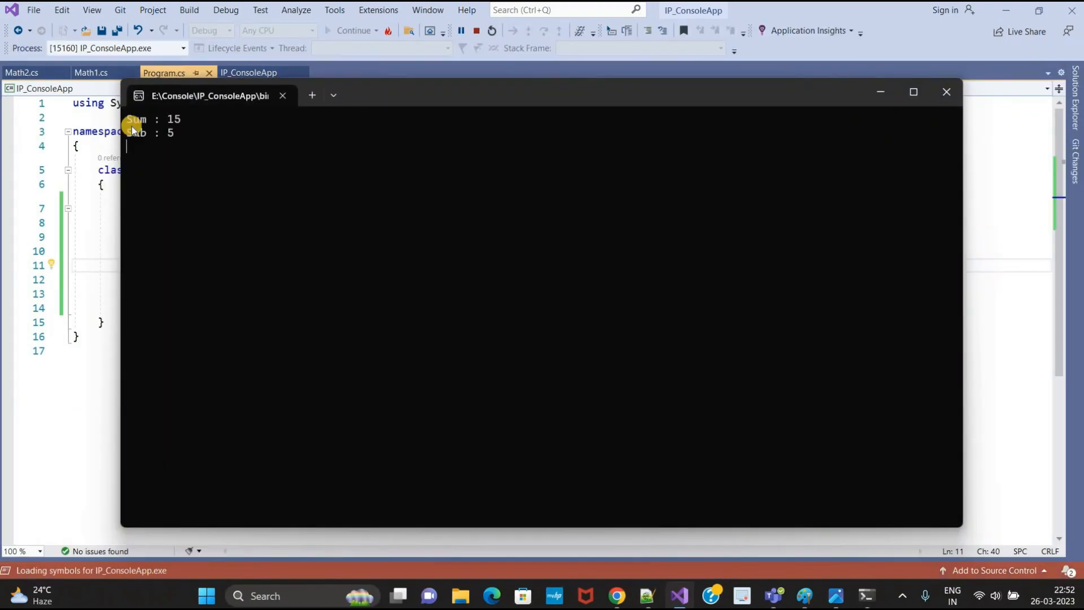
pyautogui.moveTo(841, 122)
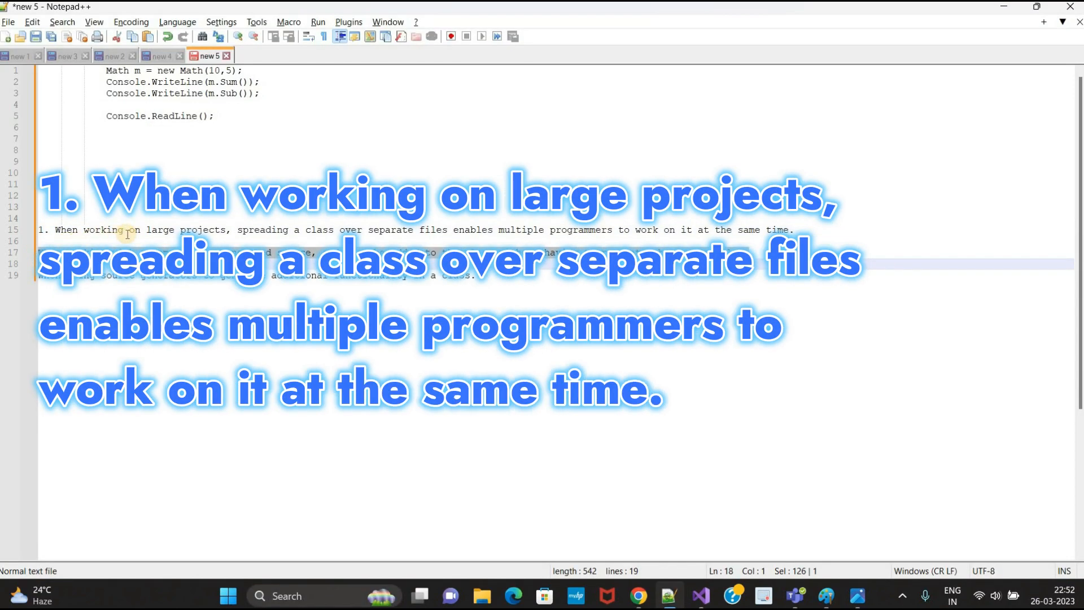
pyautogui.moveTo(338, 229)
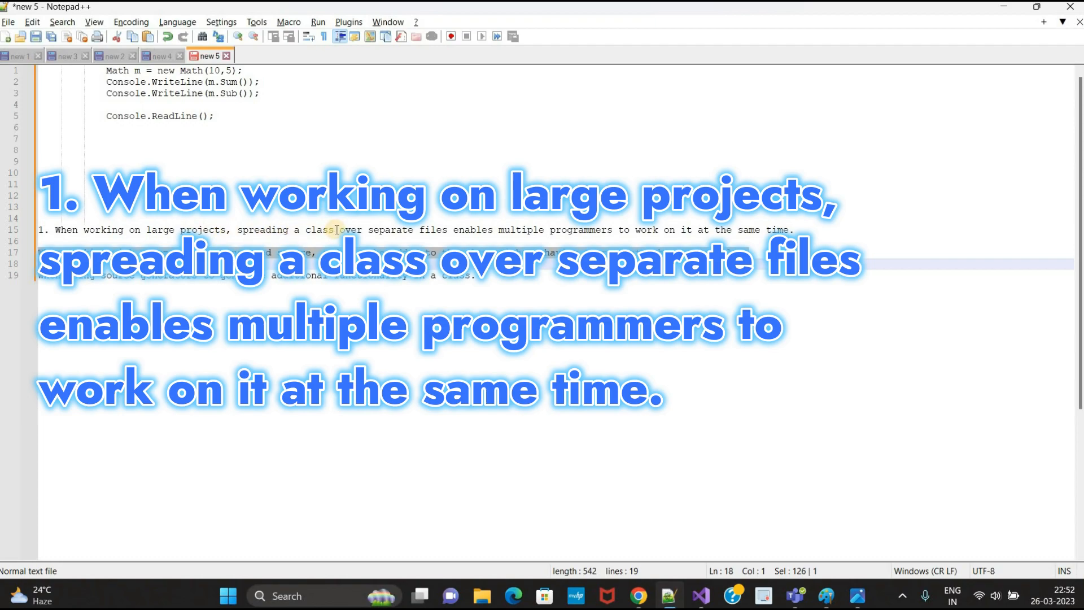
pyautogui.moveTo(463, 232)
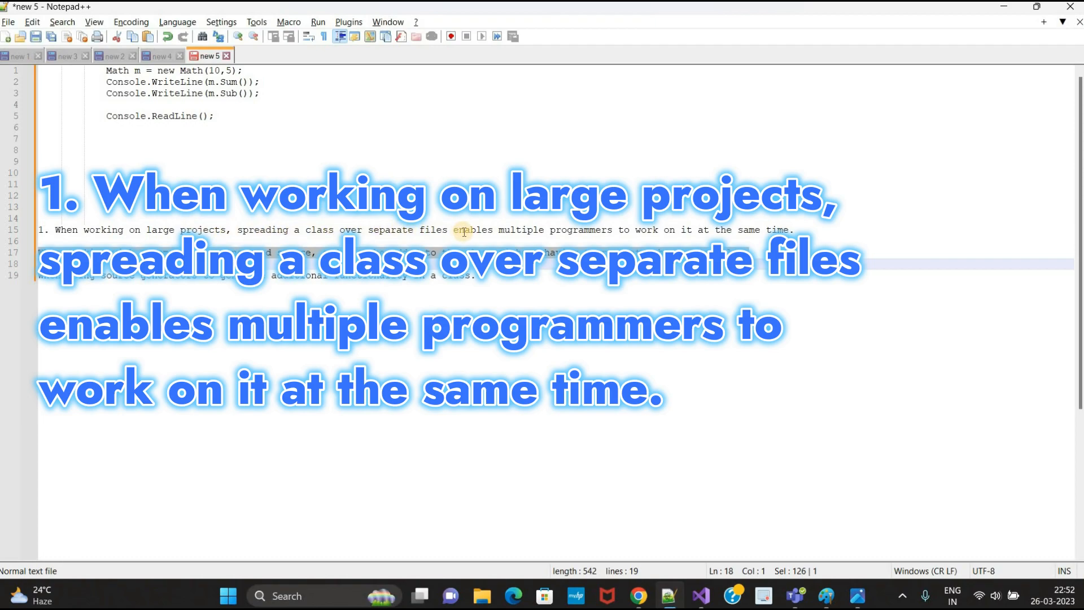
pyautogui.moveTo(639, 230)
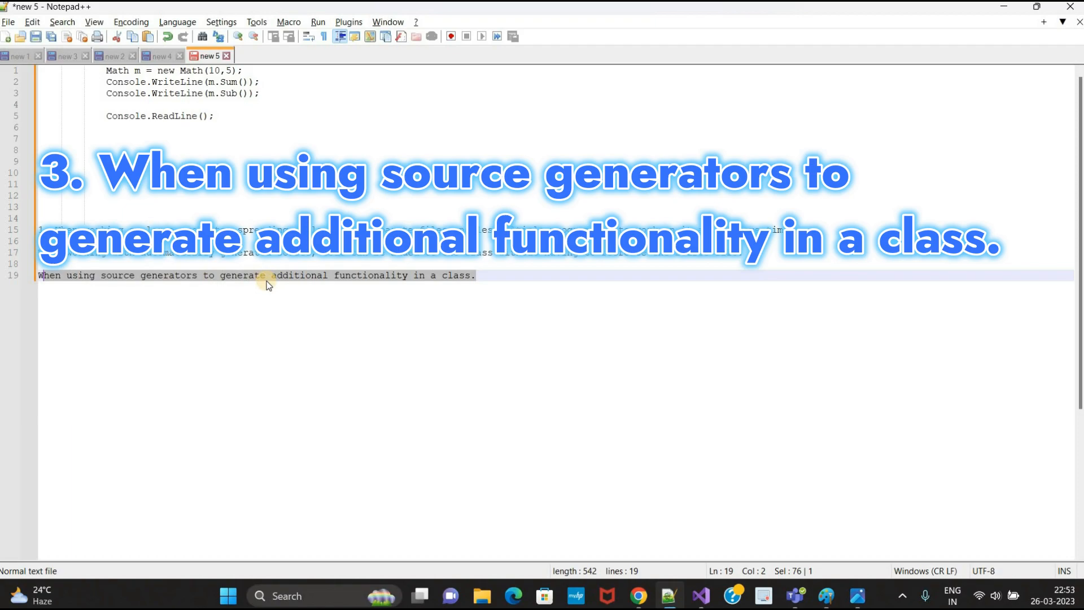
pyautogui.moveTo(451, 288)
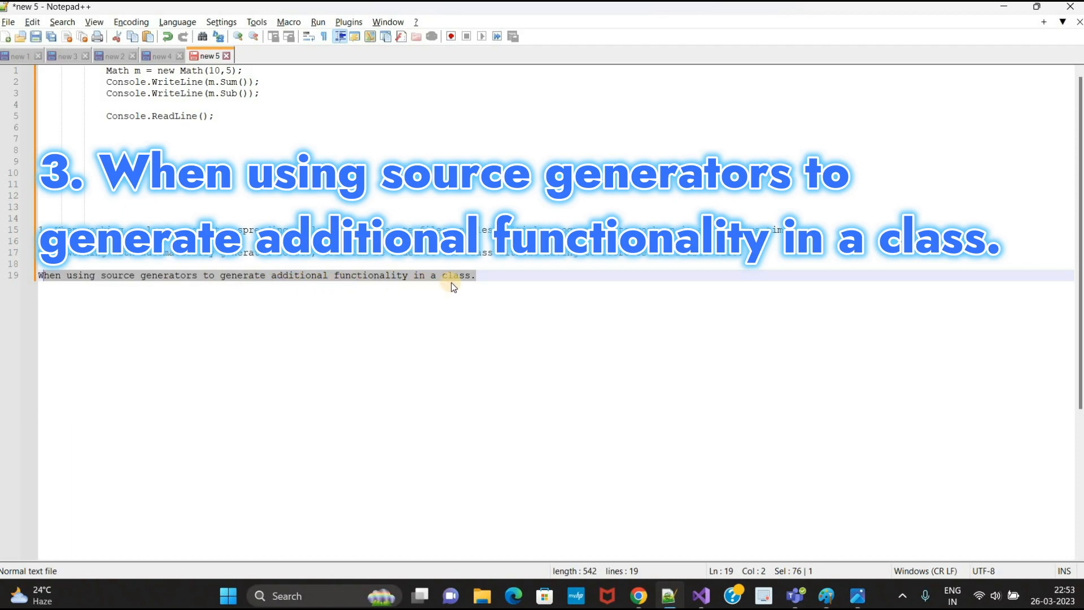
pyautogui.moveTo(484, 280)
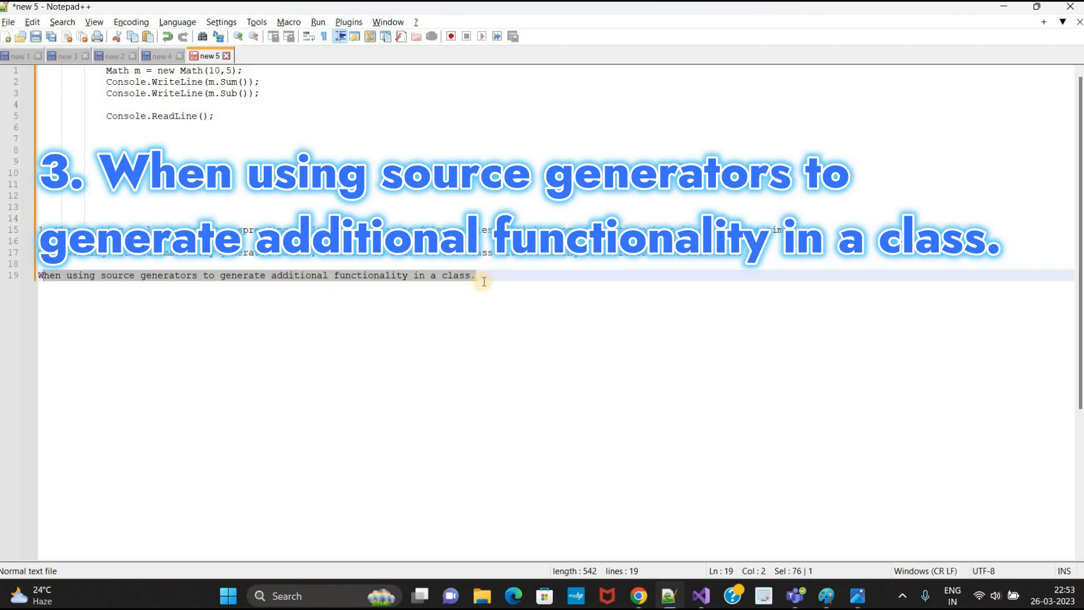